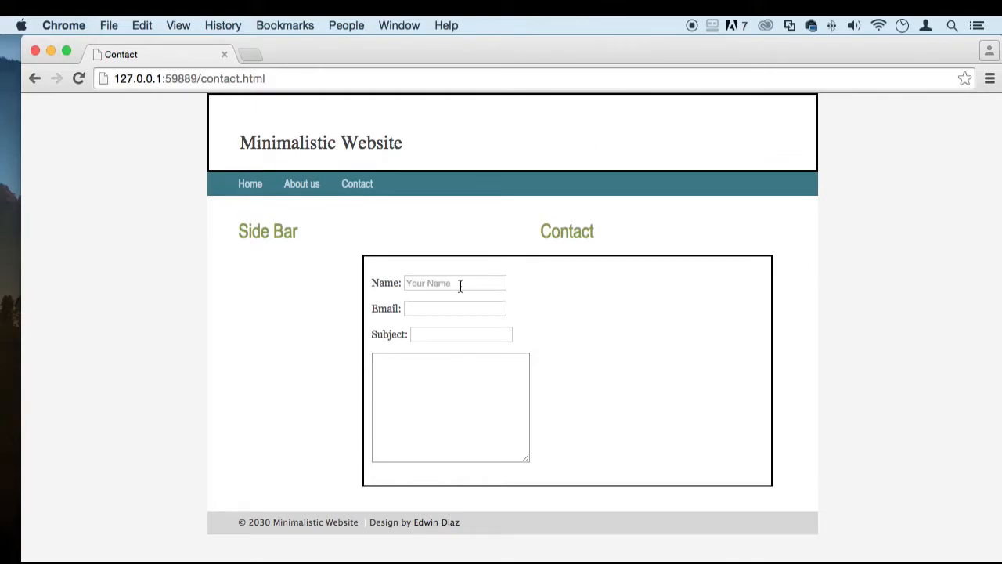
Inspect the Name input in developer tools to view its markup and styles
right_click(454, 282)
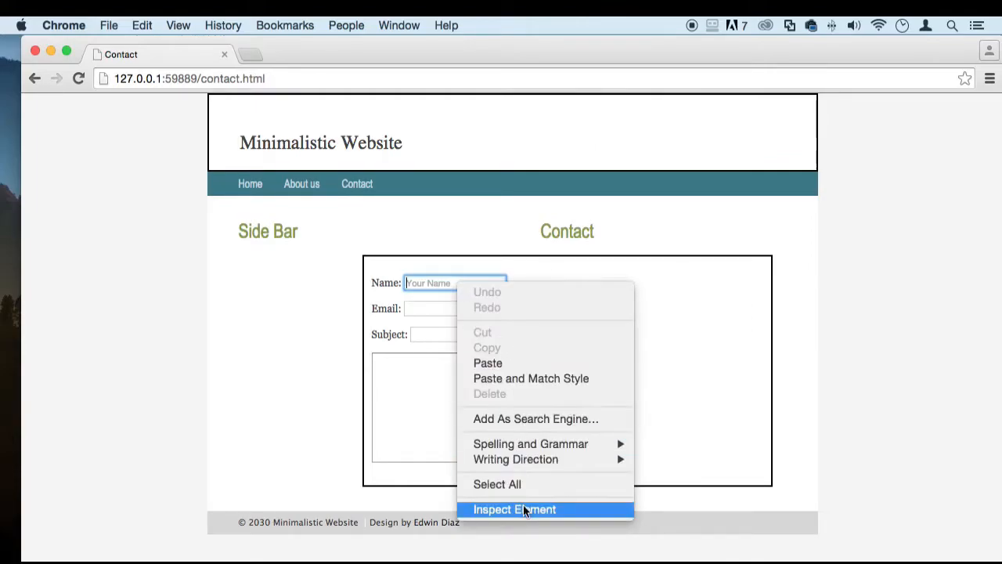
left_click(514, 509)
type("width: 100%;")
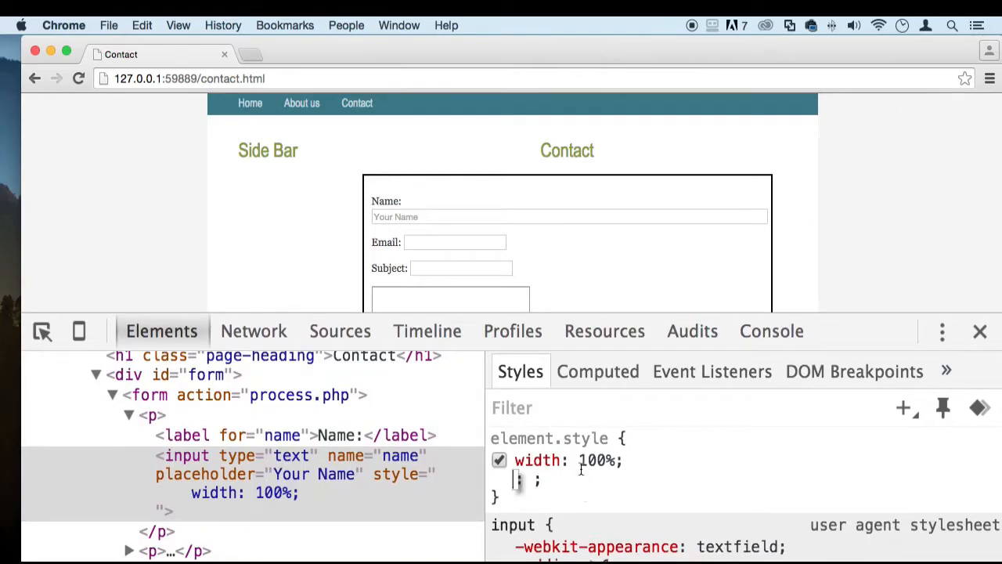
Add inline border-radius 5px, a height around 20px and background #000 to the Name input
type("bor")
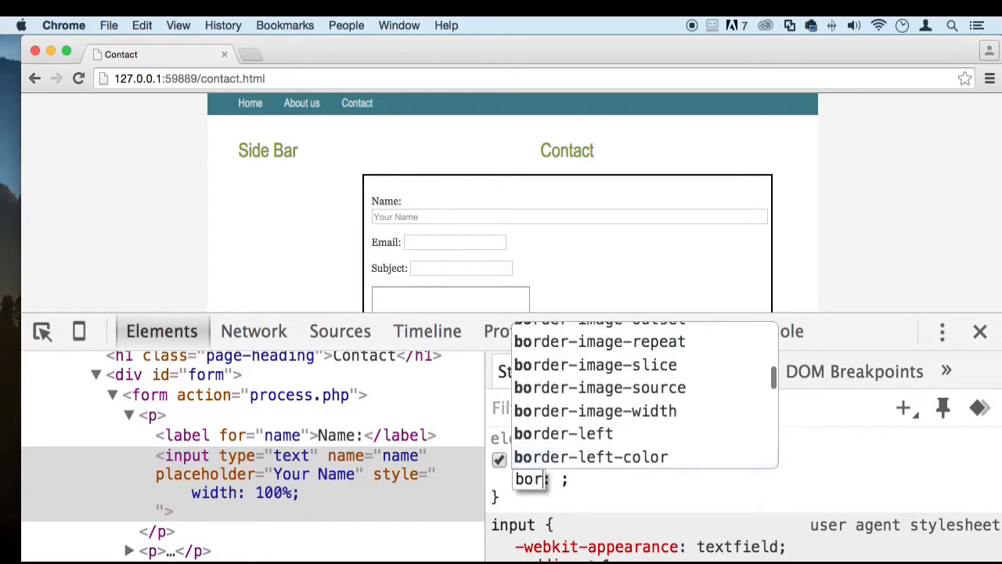
type("der-r")
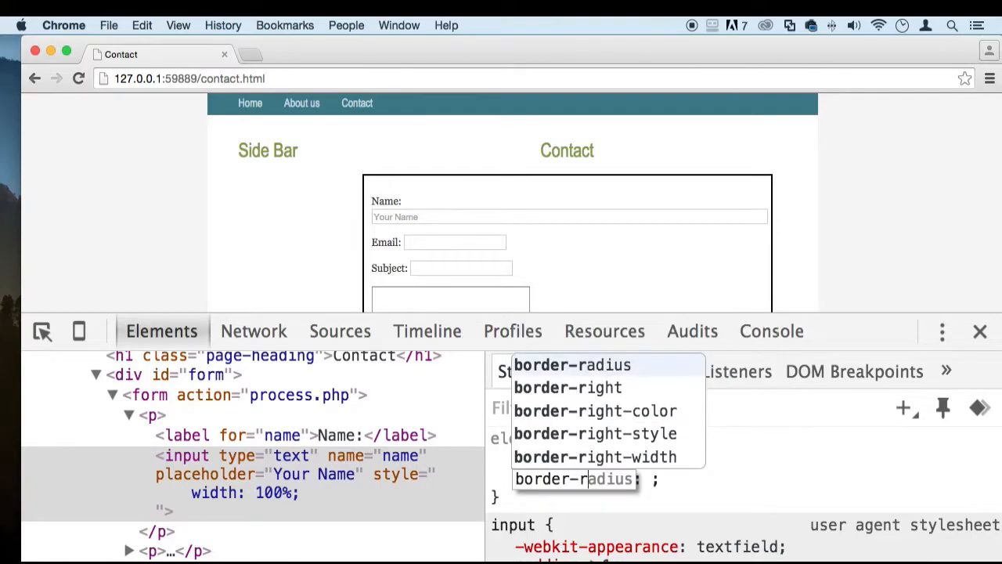
type("5px;")
type("height")
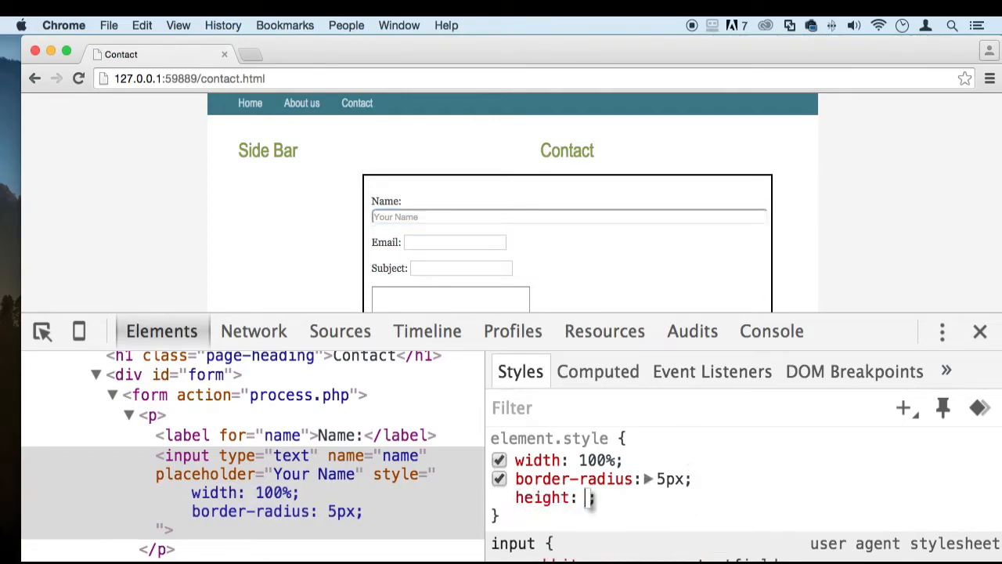
type("45p")
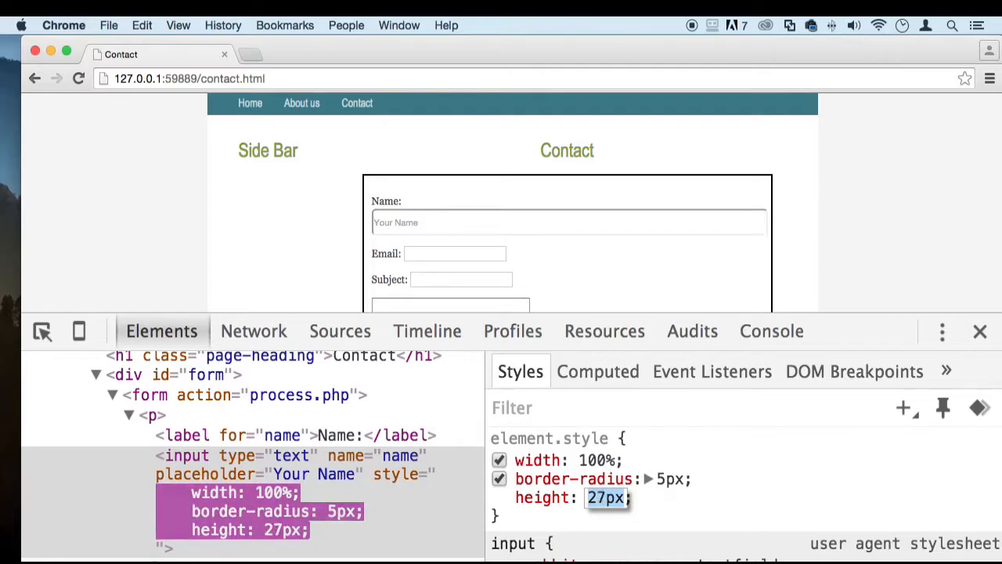
type("22px")
type("background")
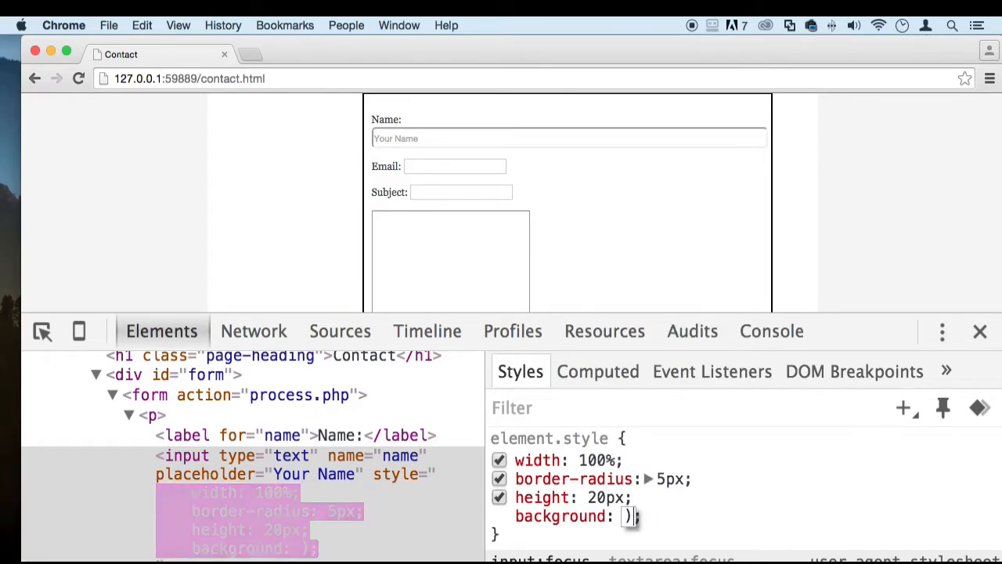
type("#000")
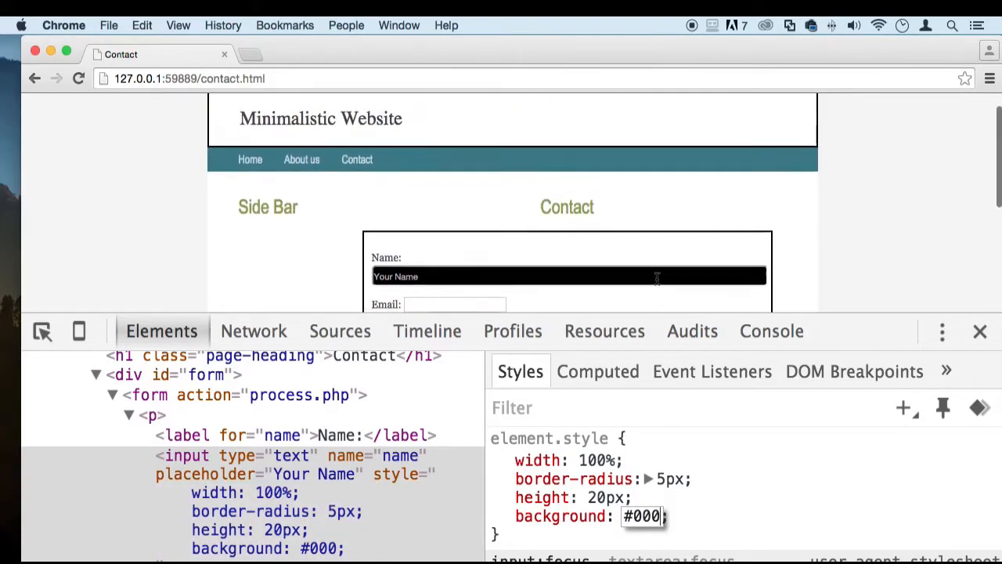
scroll("down", 3)
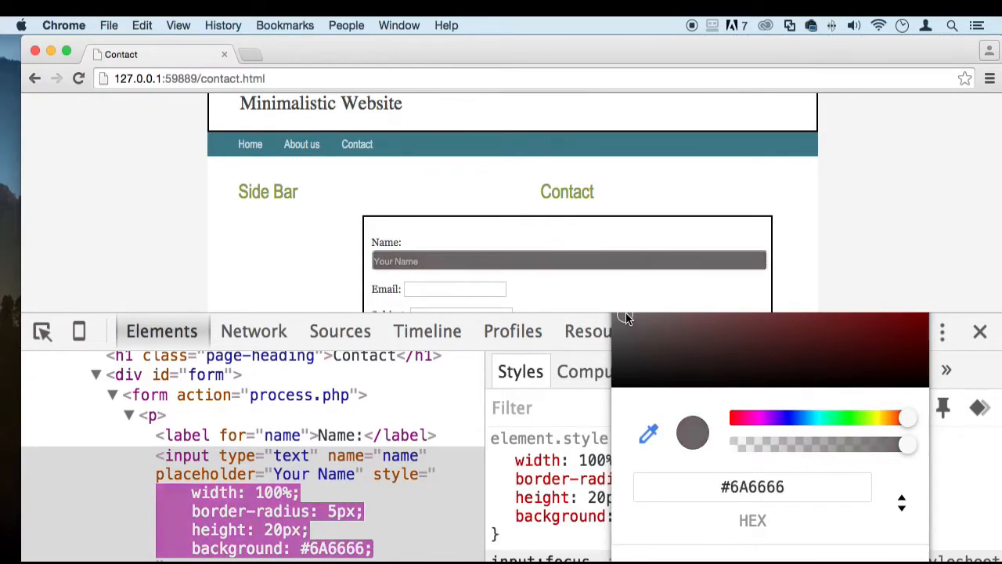
Try dark gray, near-black and blue-gray backgrounds for the Name field in the colour picker
left_click_drag(692, 432, 721, 367)
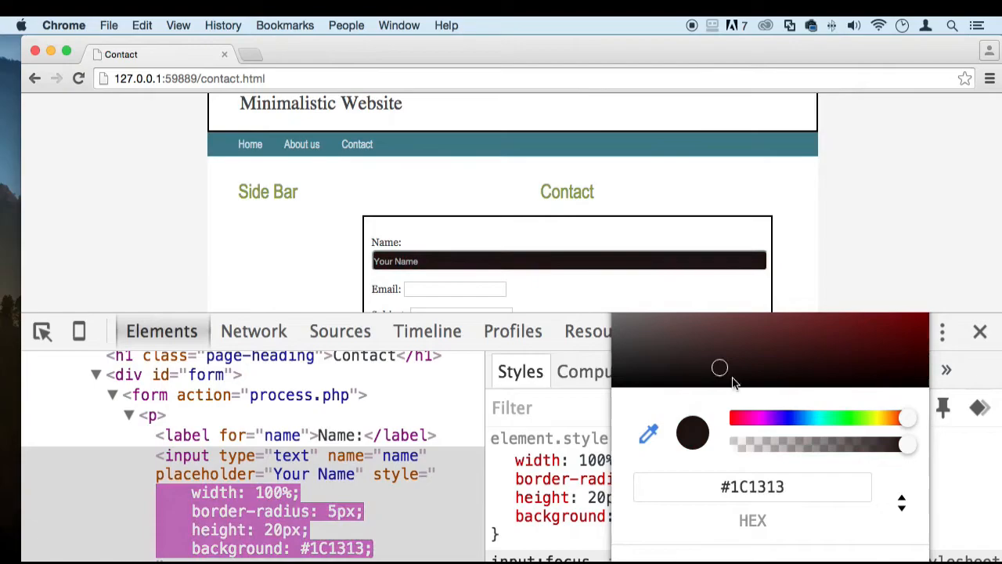
left_click_drag(905, 416, 814, 416)
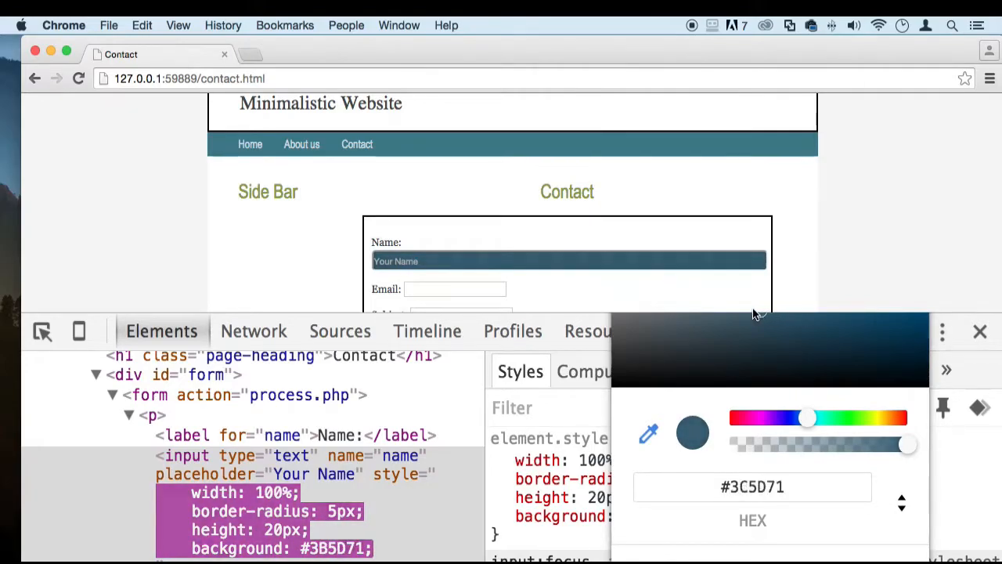
left_click_drag(811, 419, 806, 426)
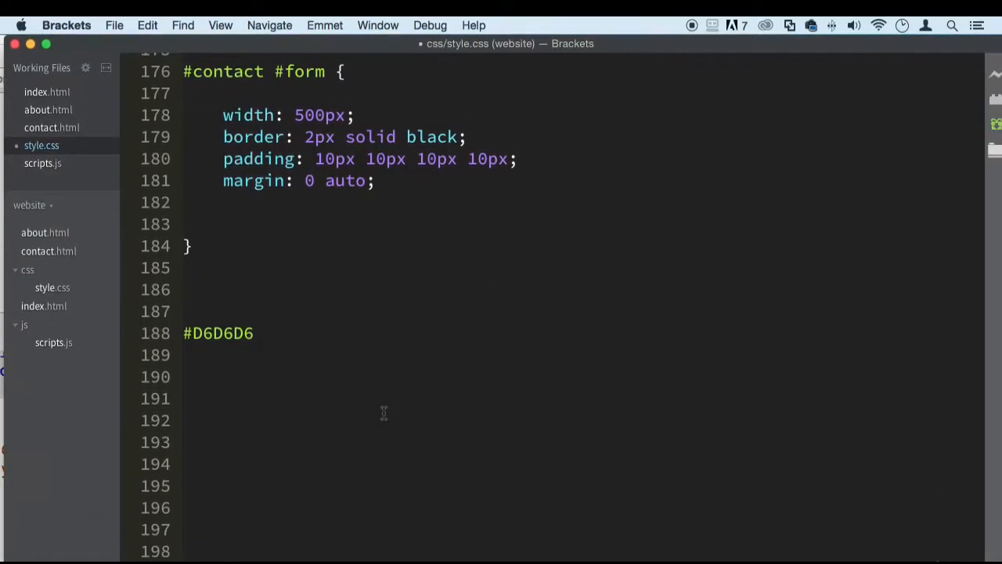
Replace the pasted colour code with the selector #contact #form input for a new rule
double_click(218, 332)
type("#t")
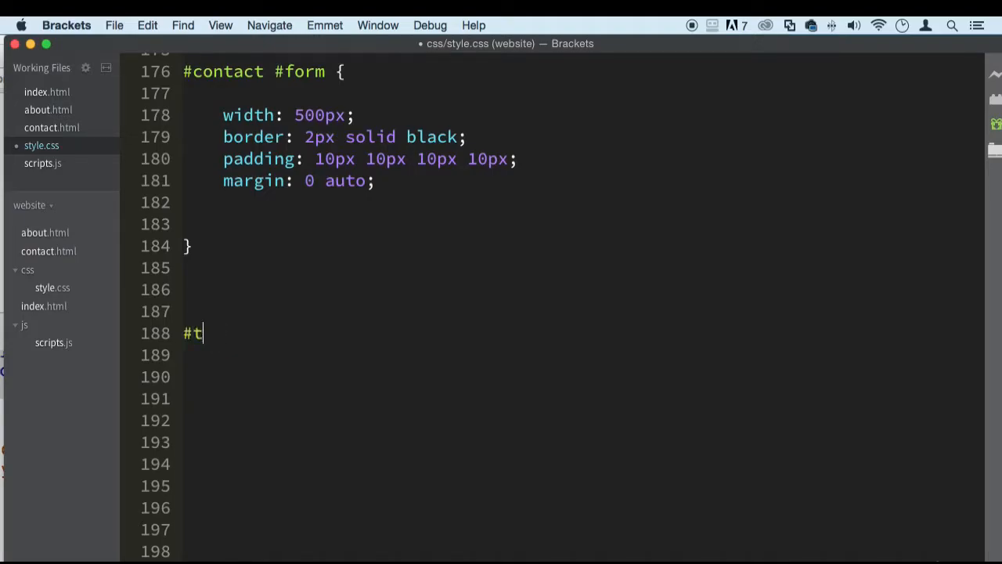
type("on")
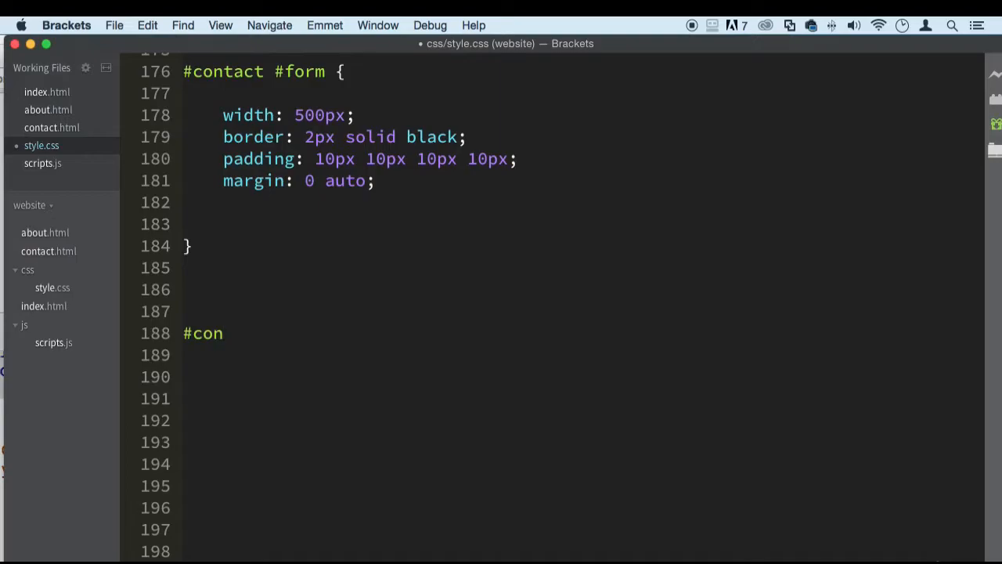
type("tact $")
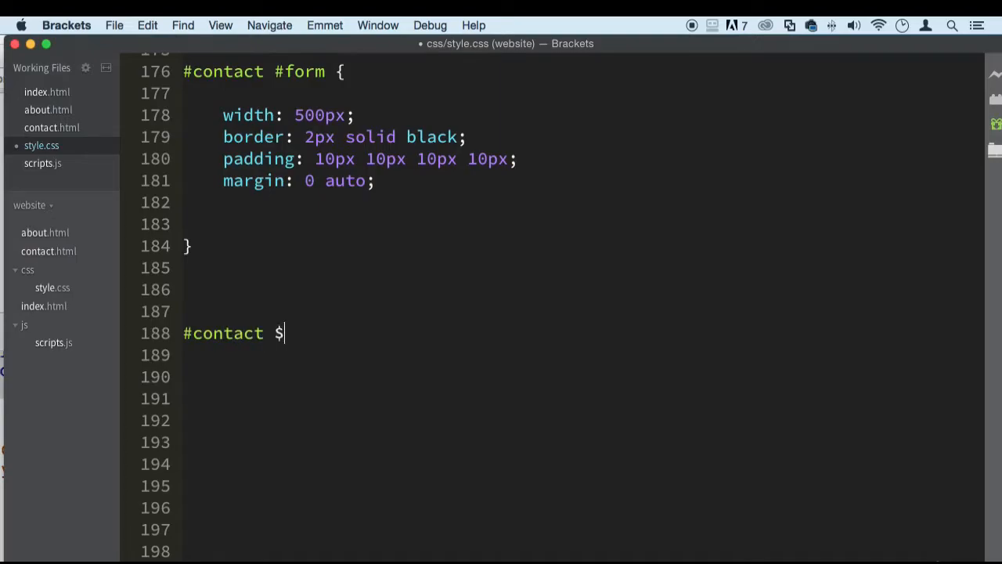
type("form")
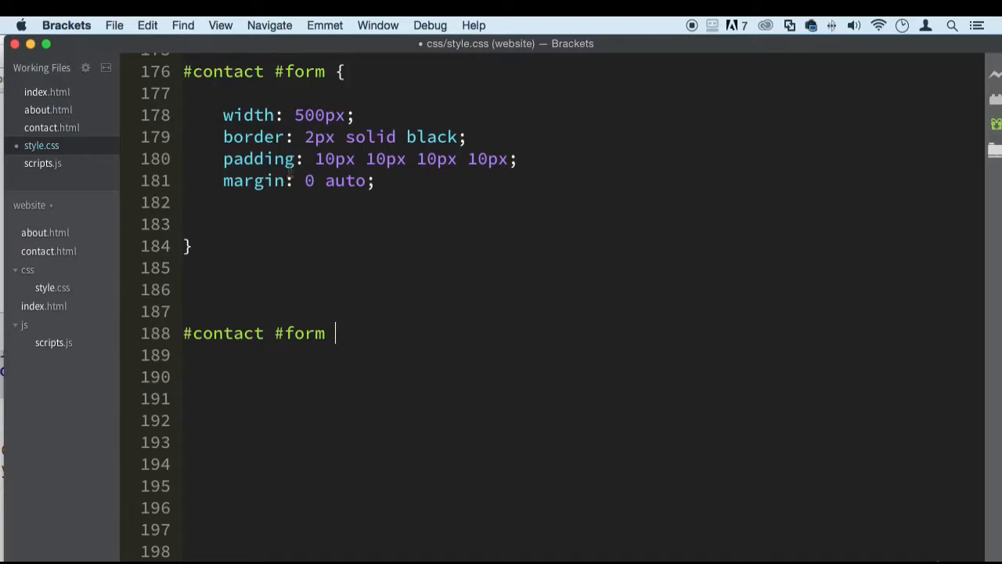
type("input")
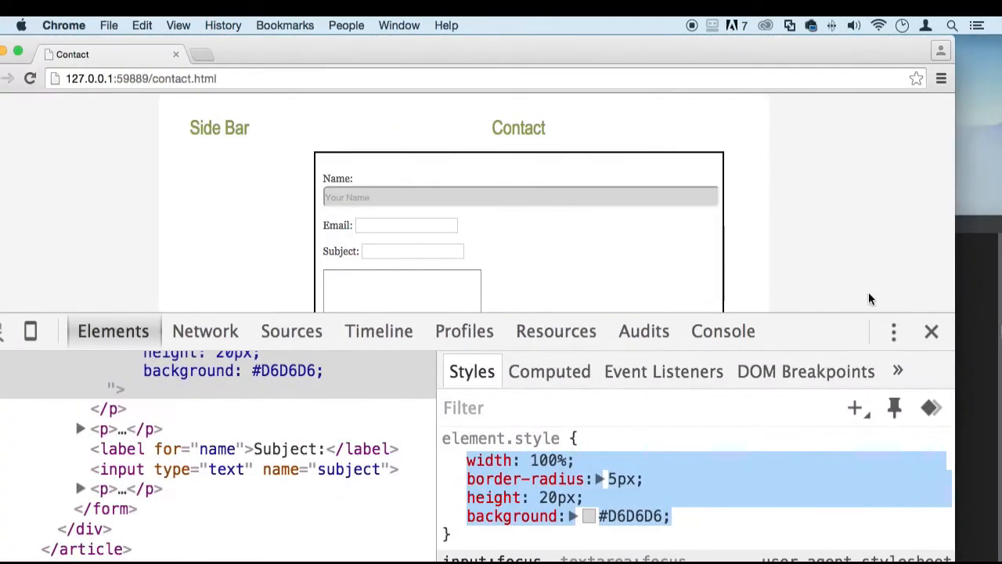
Return to the restyled contact page and enter the test name Edwin in the Name field
left_click(931, 331)
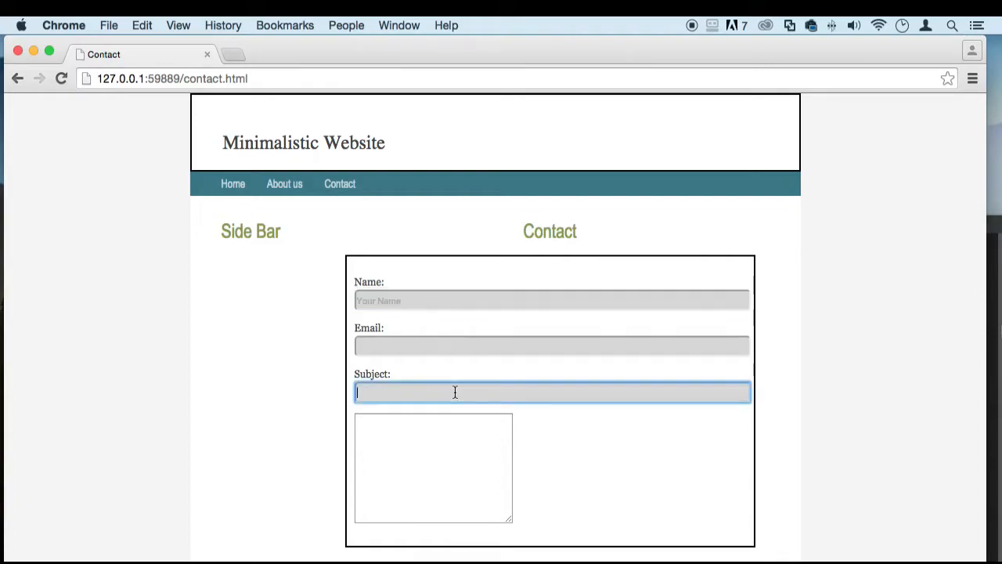
left_click(552, 300)
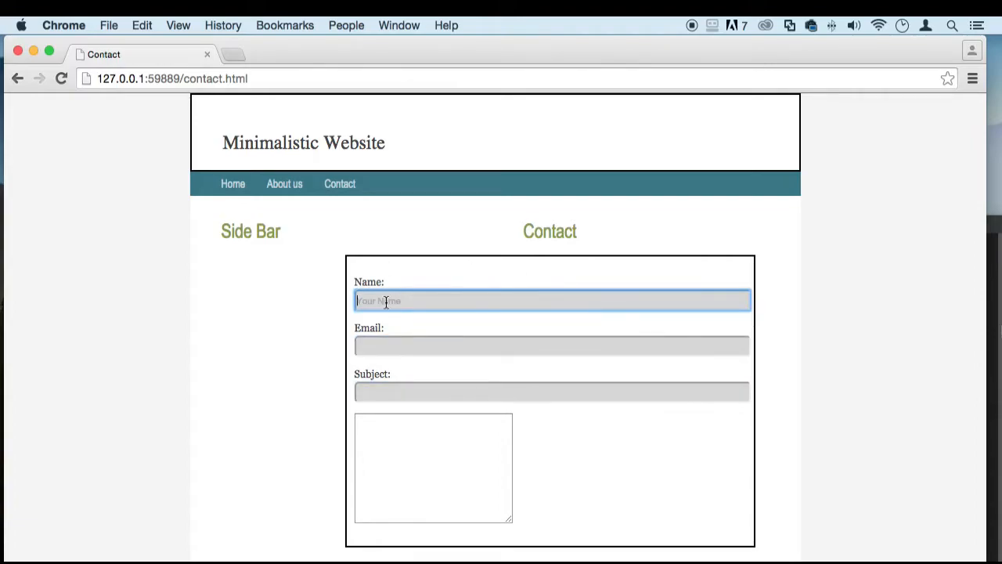
type("dfg")
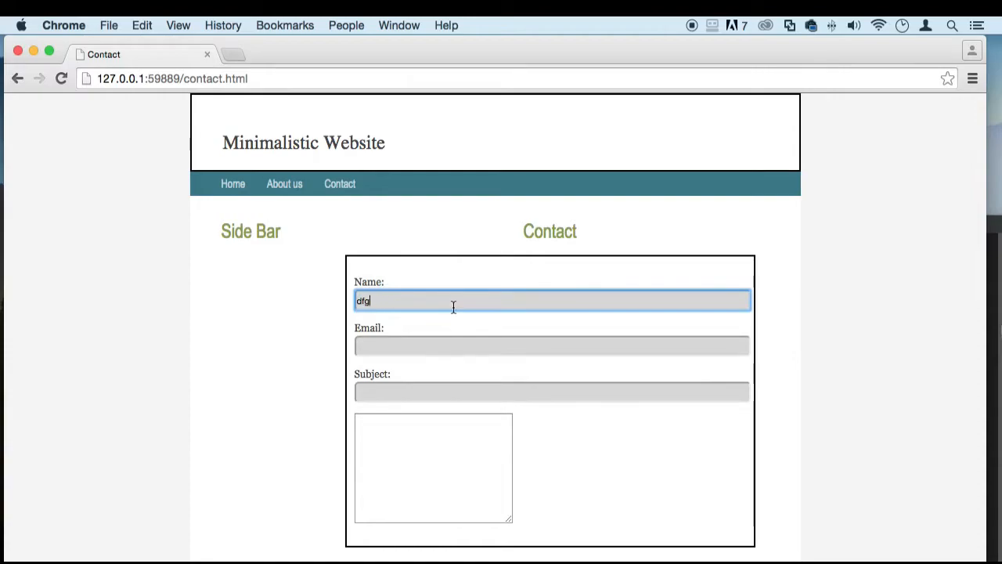
type("Edwin")
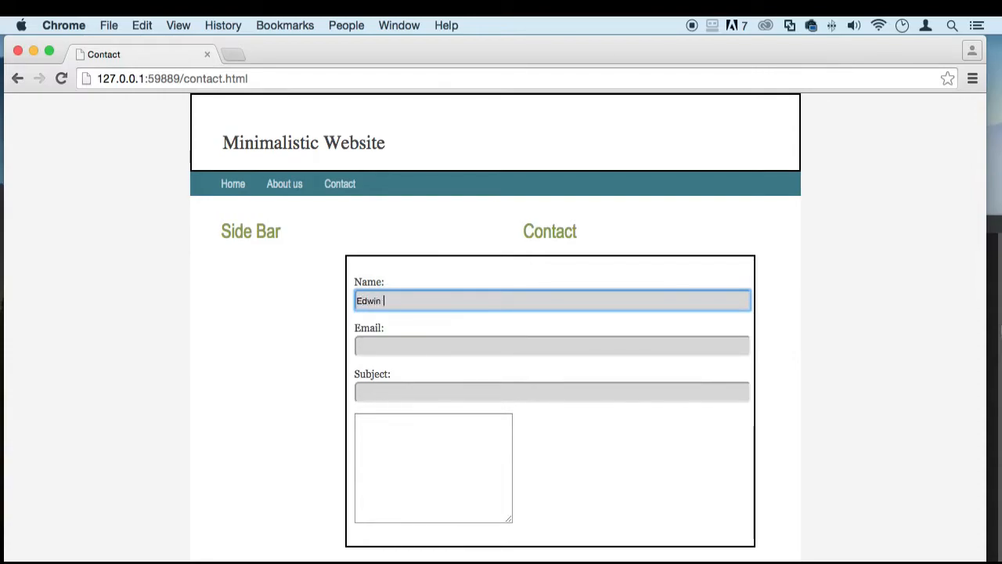
Focus the Subject field and message box to check their look, then reopen developer tools
left_click(594, 482)
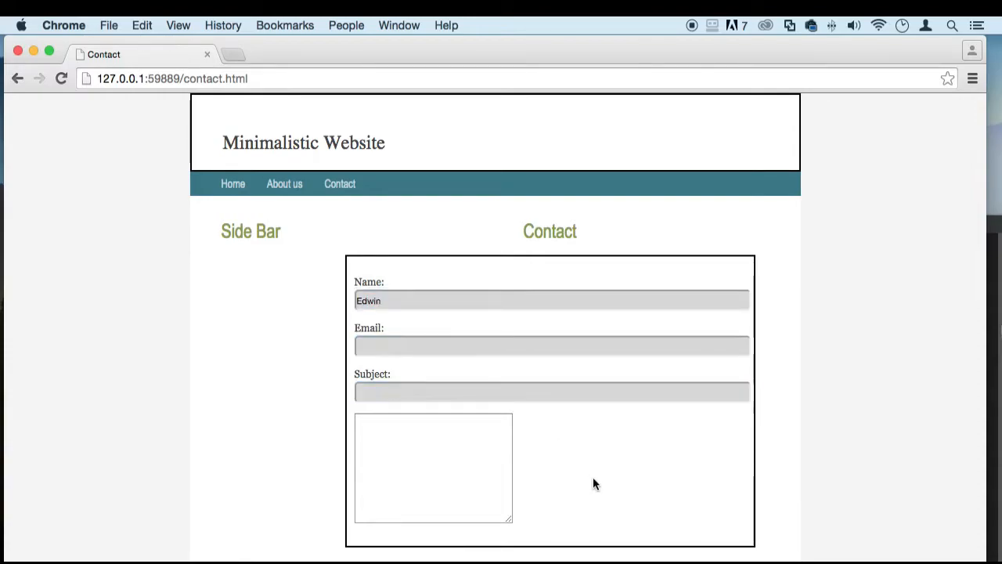
left_click(551, 392)
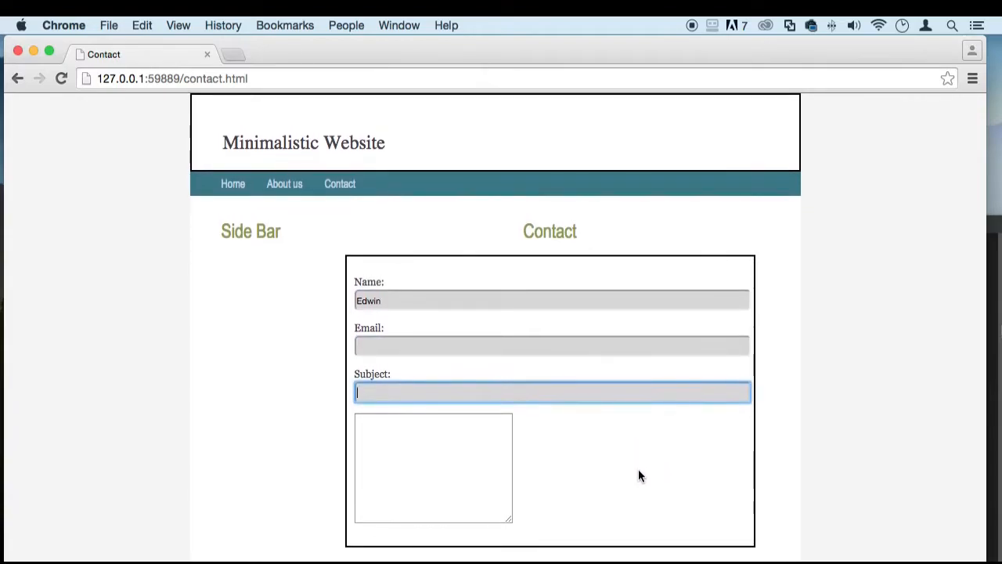
left_click(432, 467)
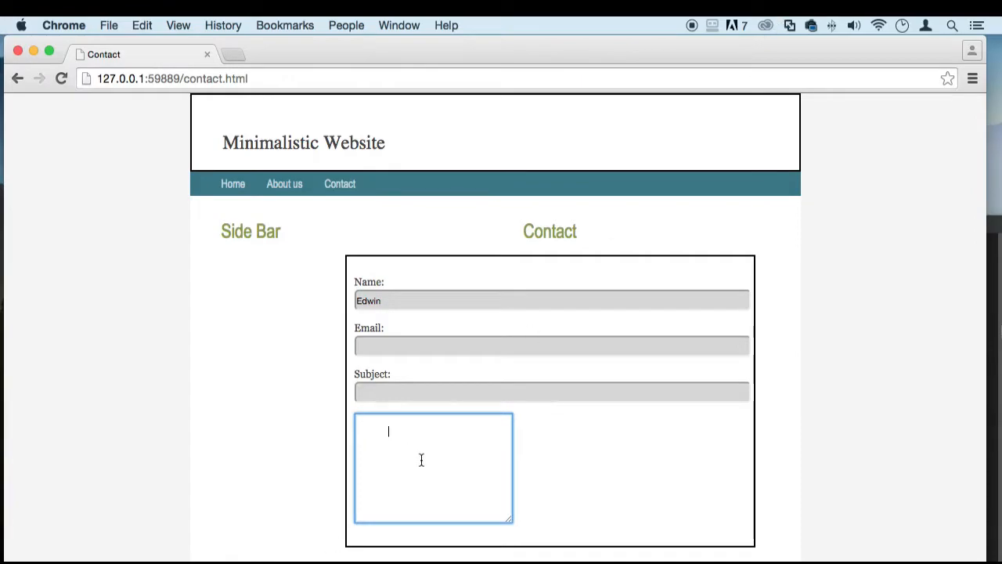
key("F12")
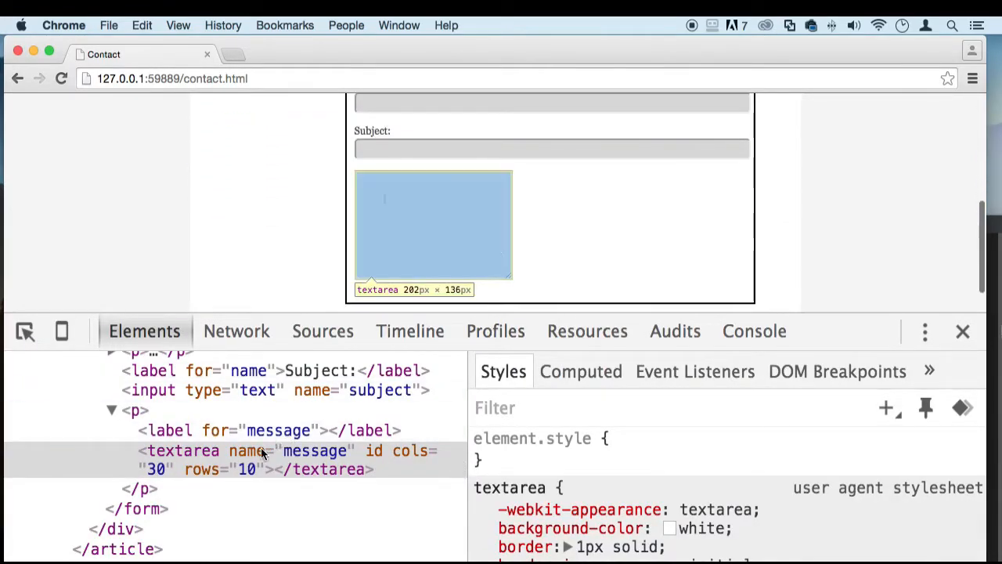
mouse_move(310, 462)
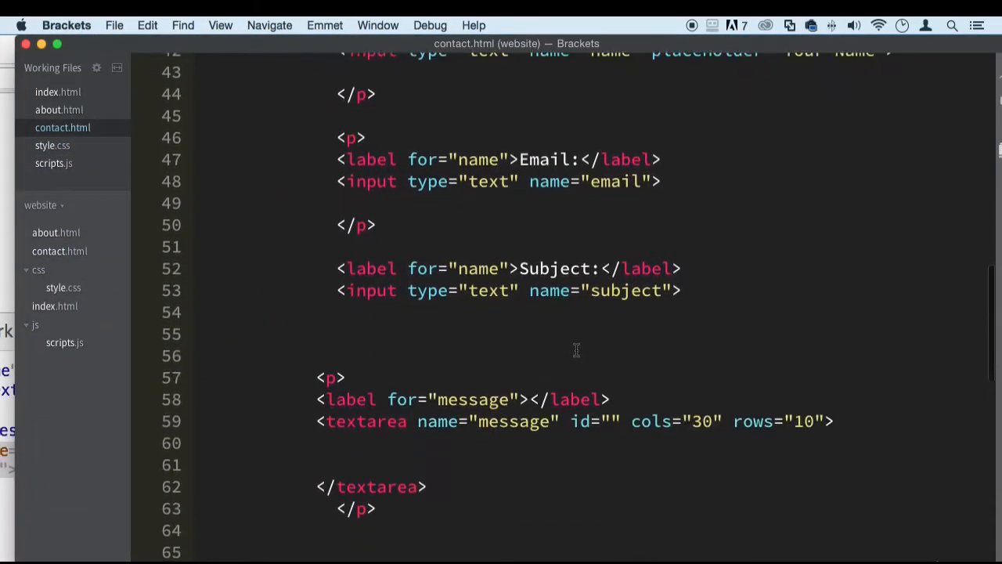
Give the textarea id="message" in contact.html, then switch to style.css
scroll("down", 3)
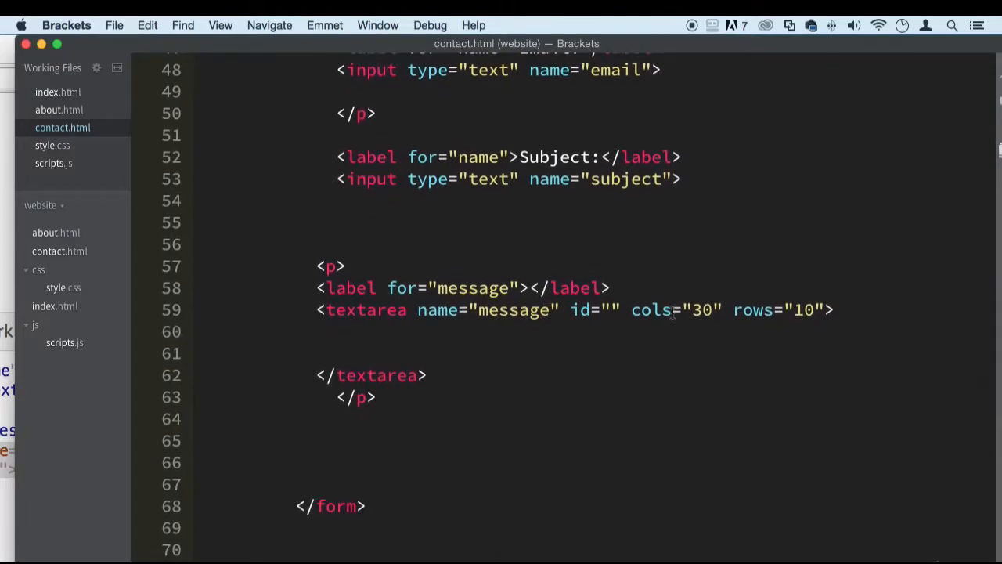
type("id=\"")
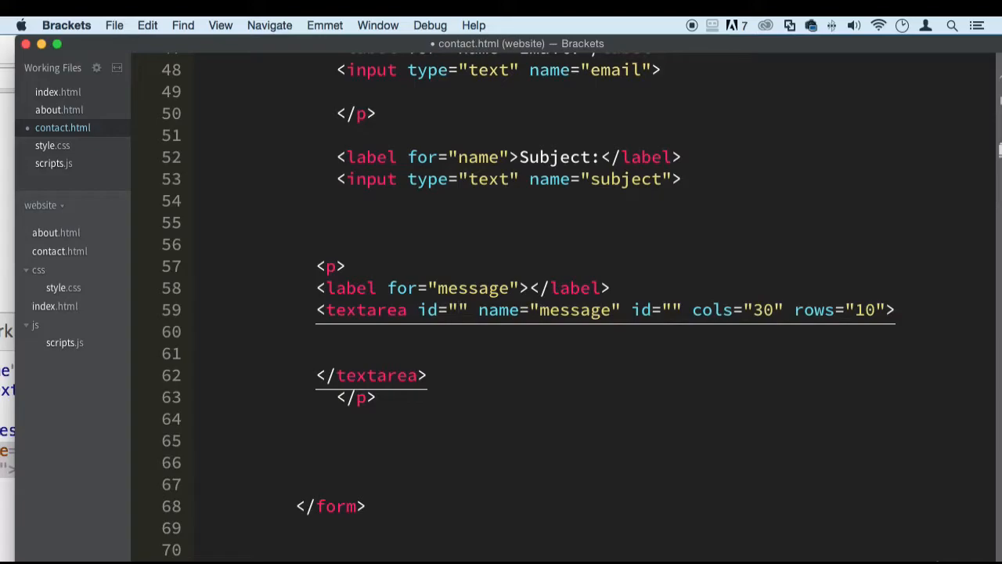
type("message")
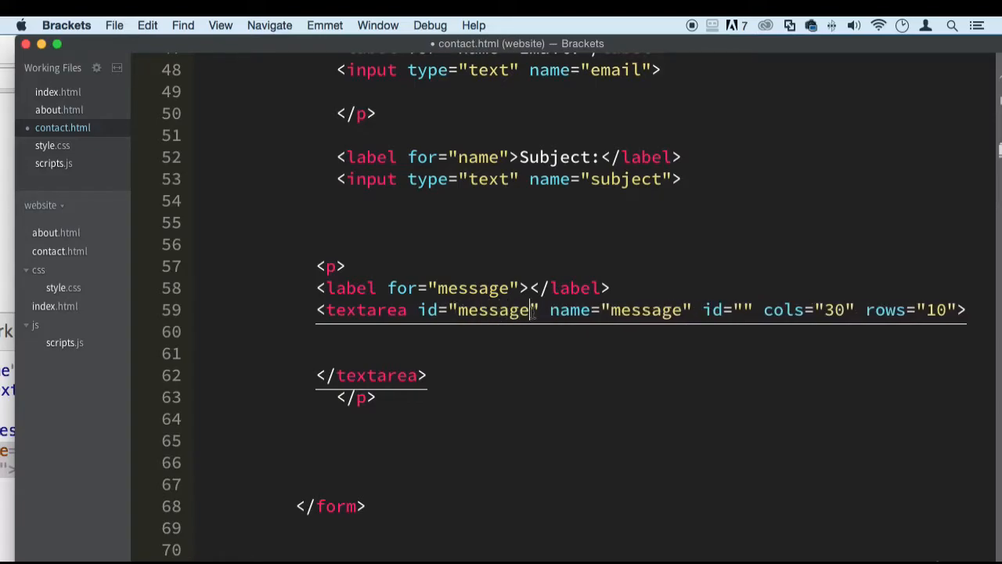
double_click(493, 311)
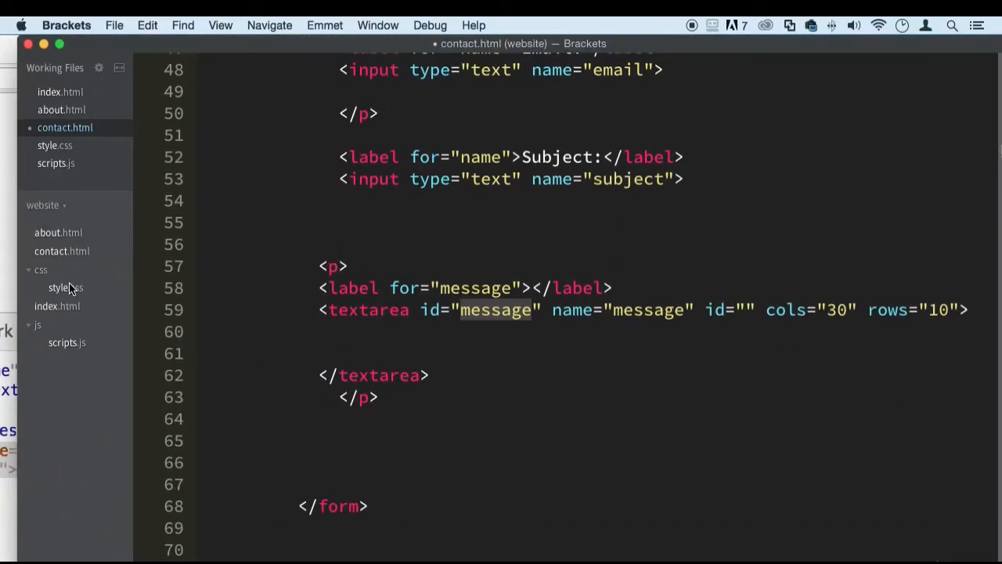
left_click(55, 145)
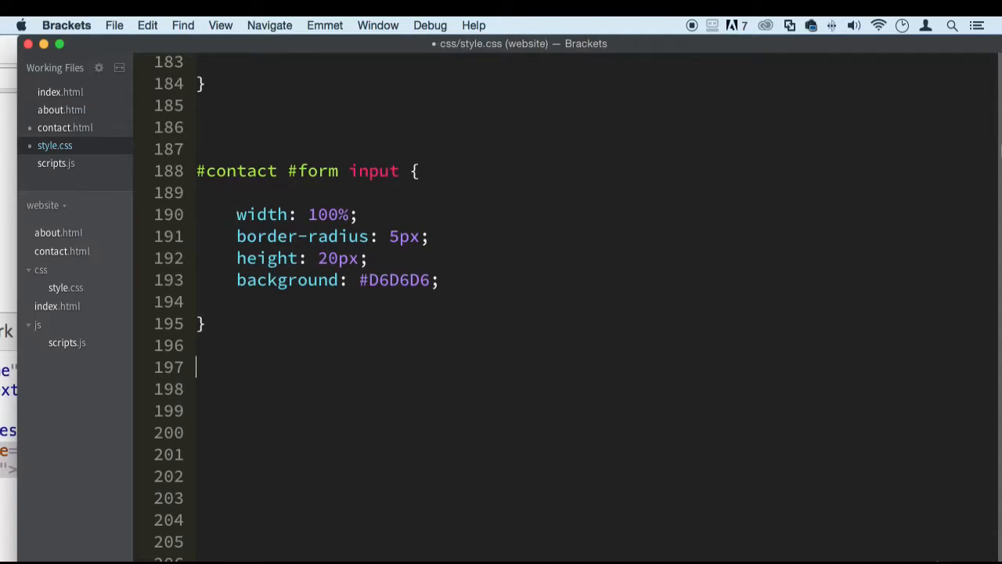
Write the #contact #form #message selector and select the input rule's declarations to reuse
type("#co")
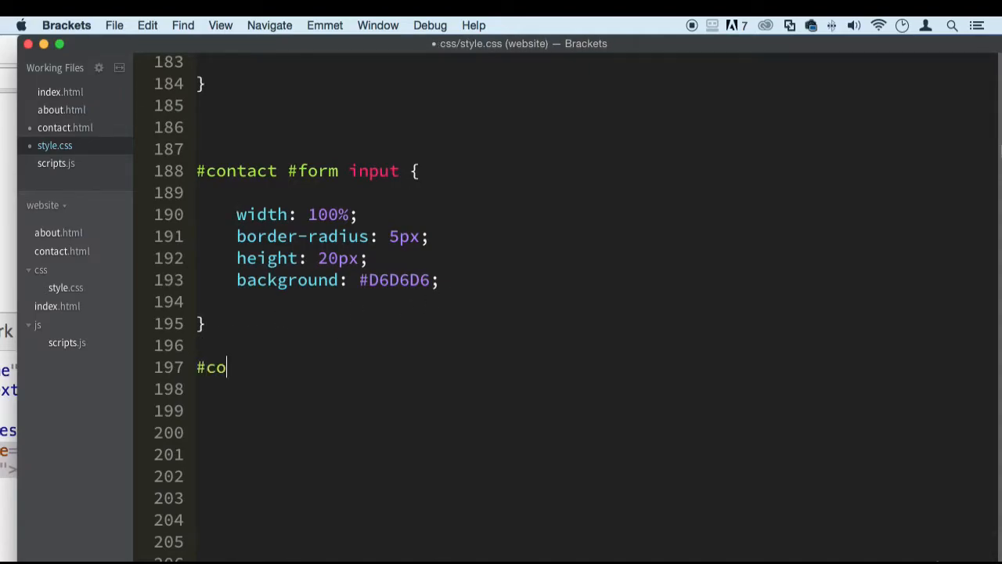
type("ntact")
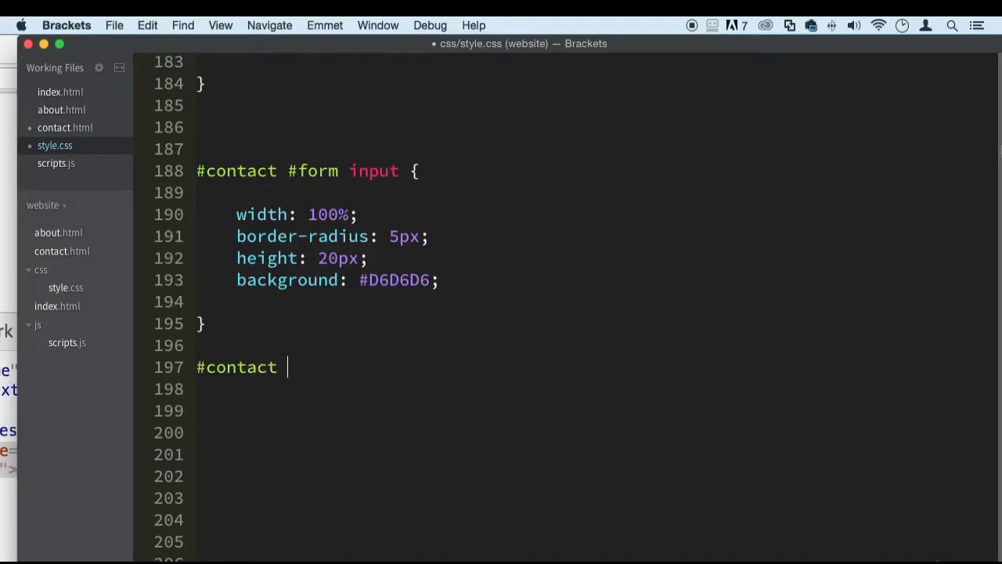
type("#form")
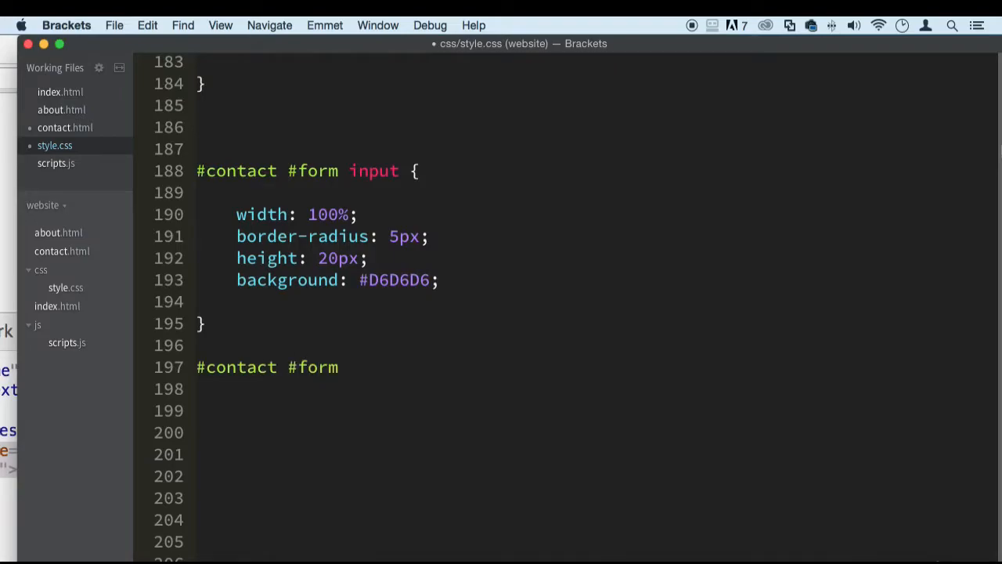
type("#")
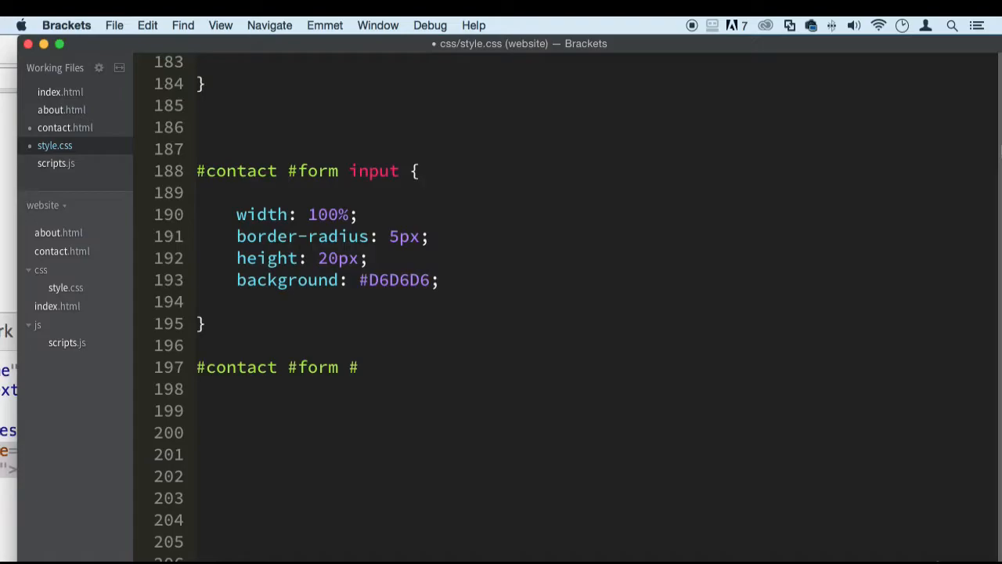
type("message {")
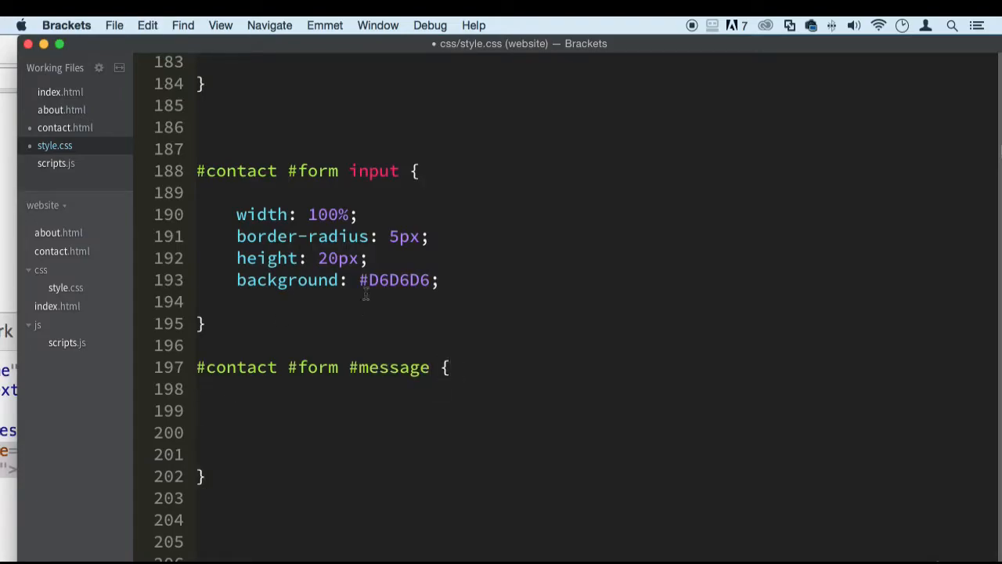
left_click_drag(236, 214, 439, 279)
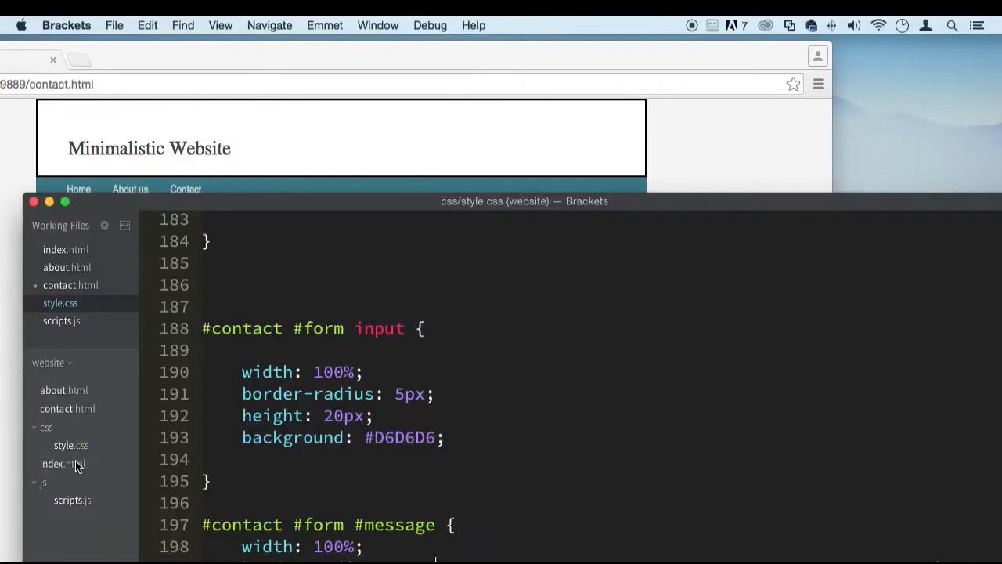
View contact.html in the browser and focus the message box and Email field to test them
left_click(70, 285)
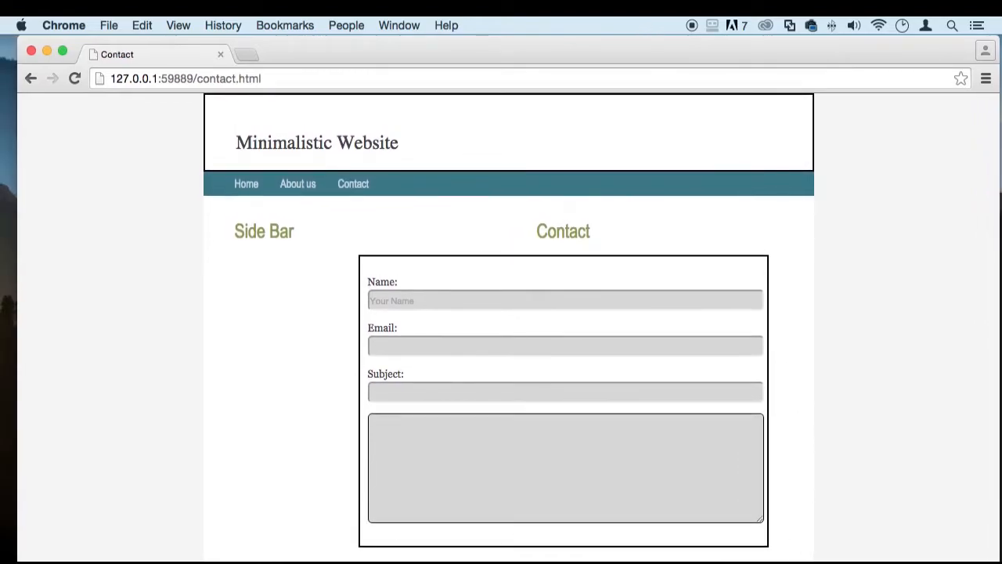
left_click(566, 467)
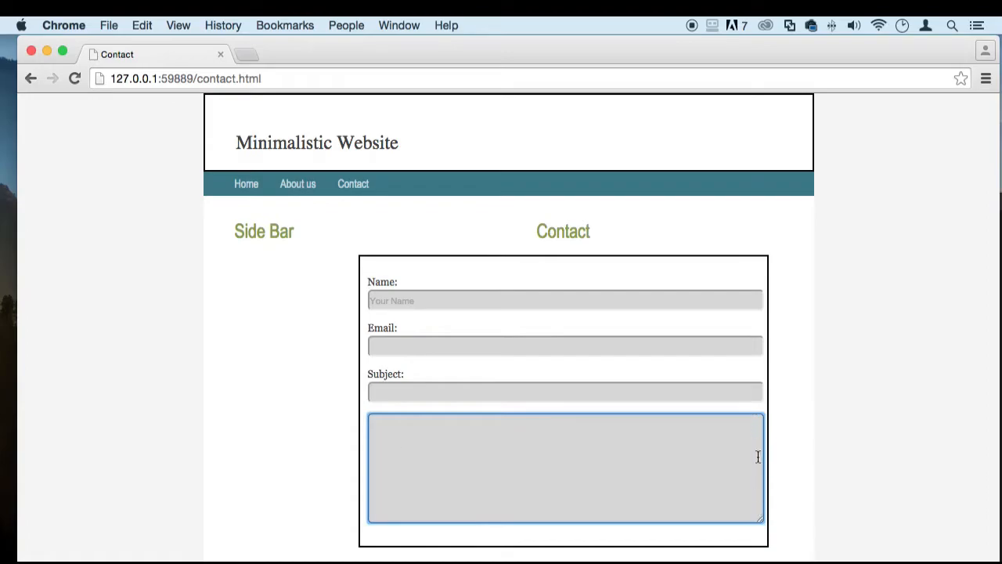
mouse_move(761, 295)
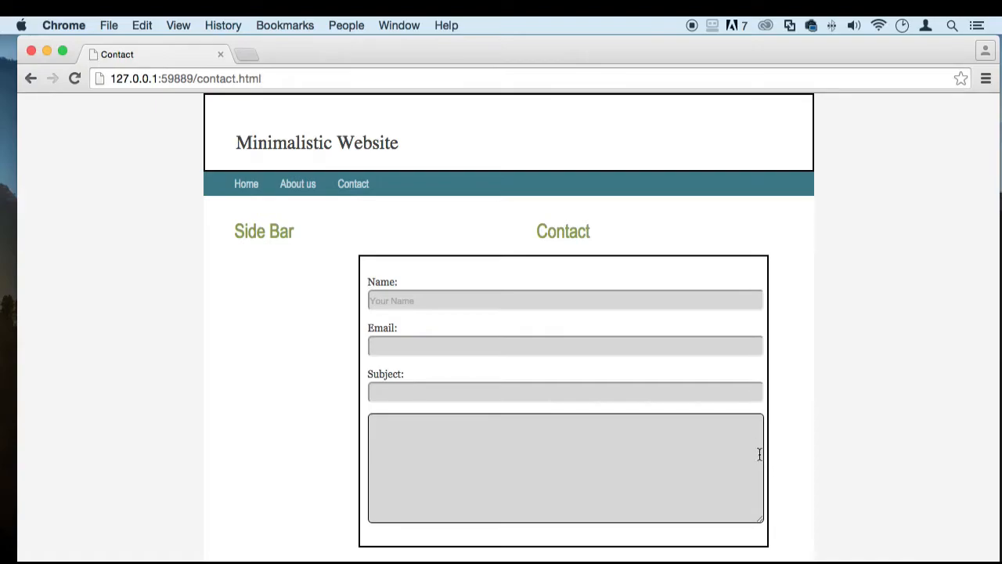
mouse_move(551, 279)
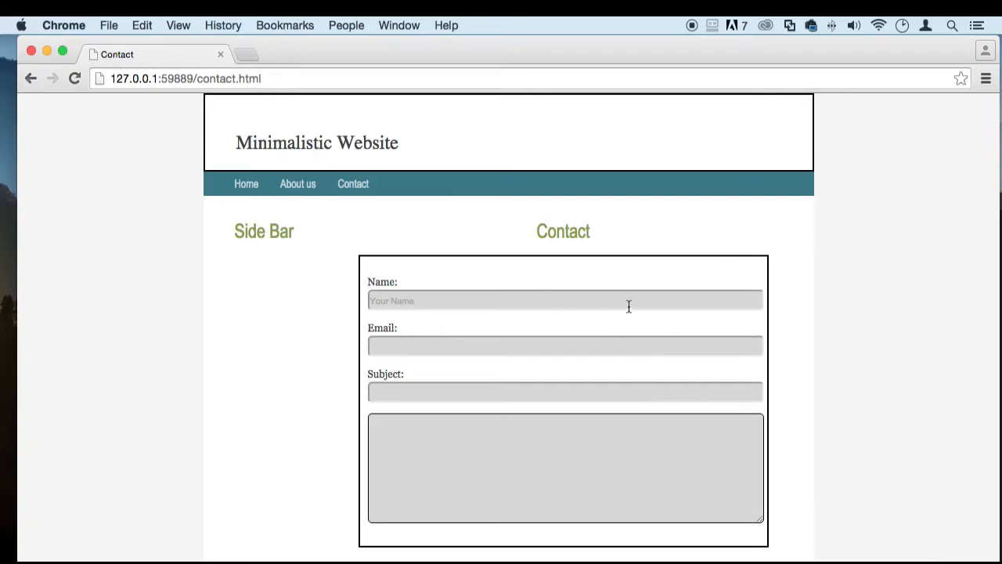
left_click(564, 346)
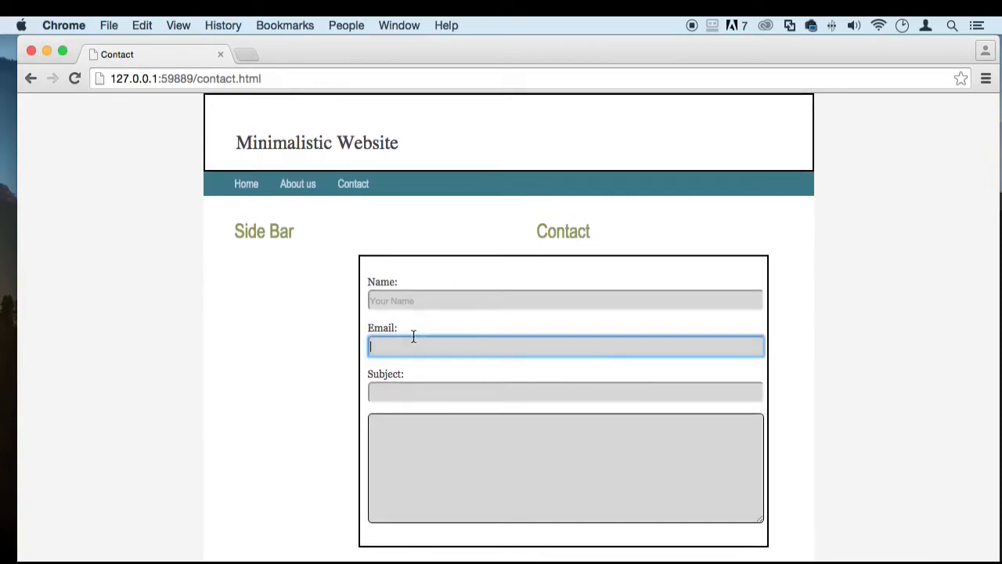
key("tab")
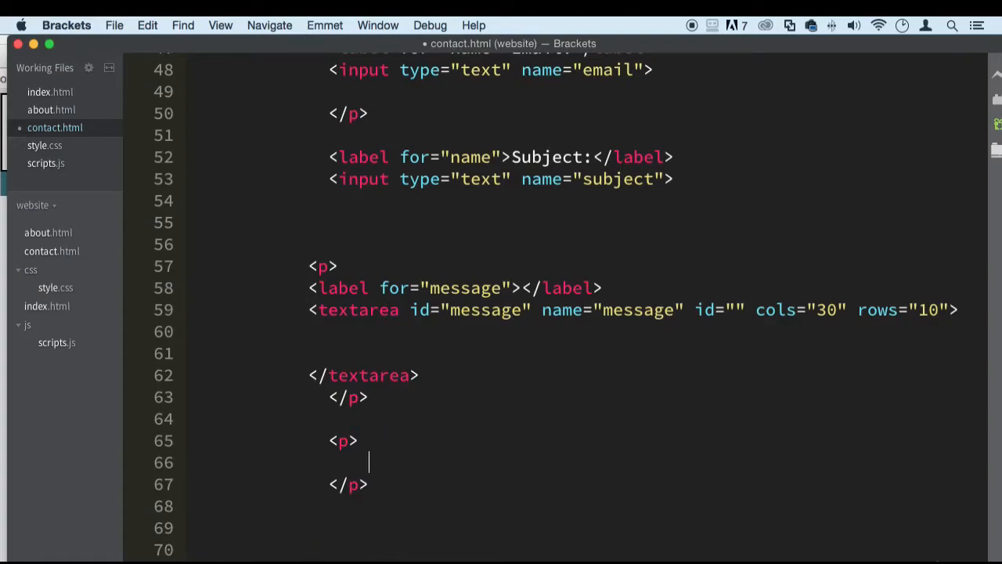
Write a new input of type submit with name="submit" below the textarea
type("input")
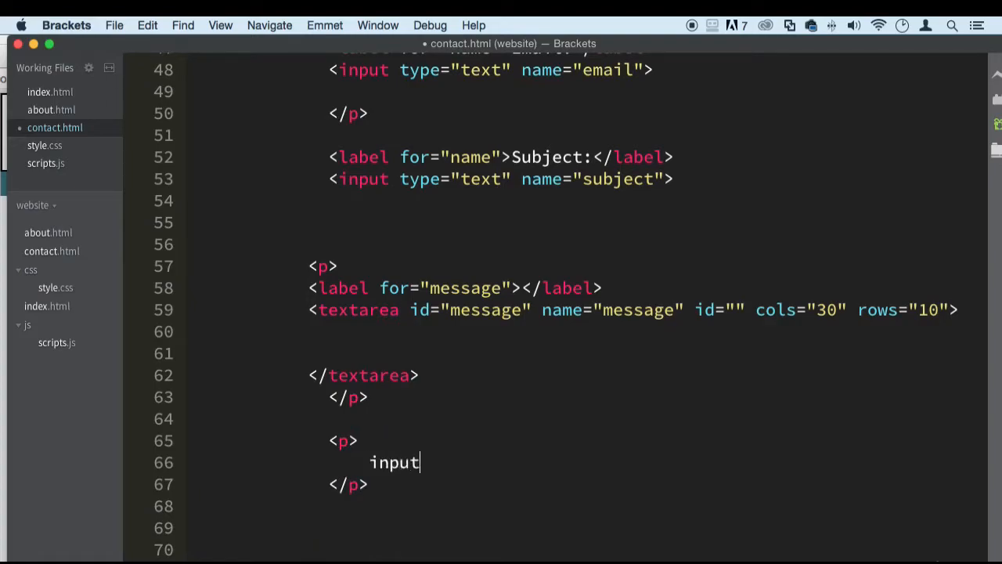
type("<input type=\"bu")
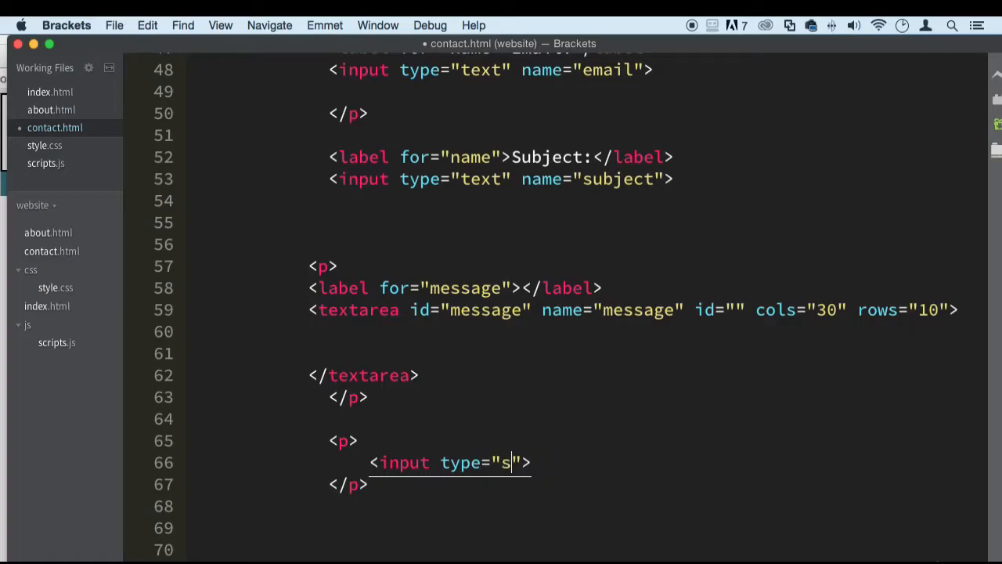
type("ubmit")
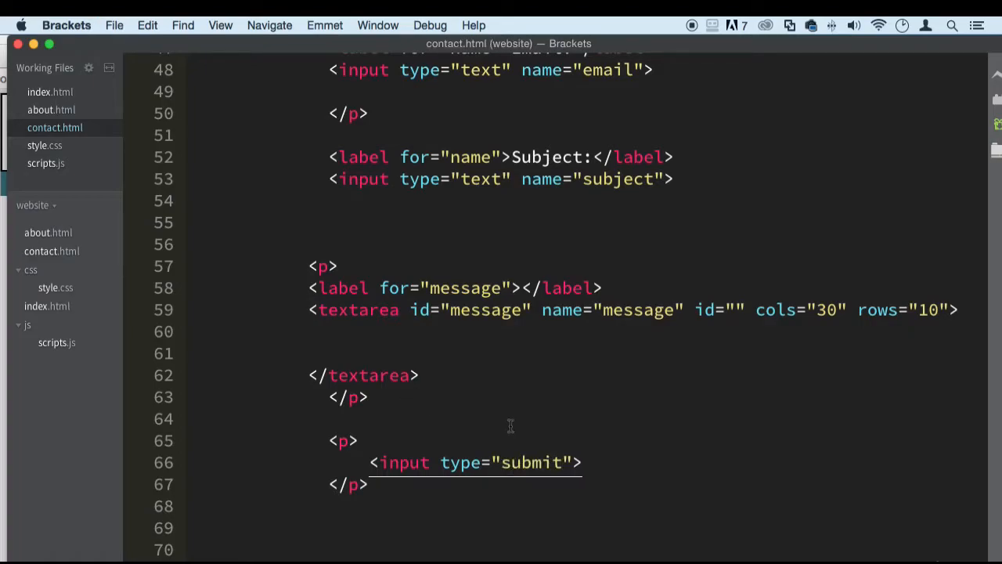
type("name=\"\"")
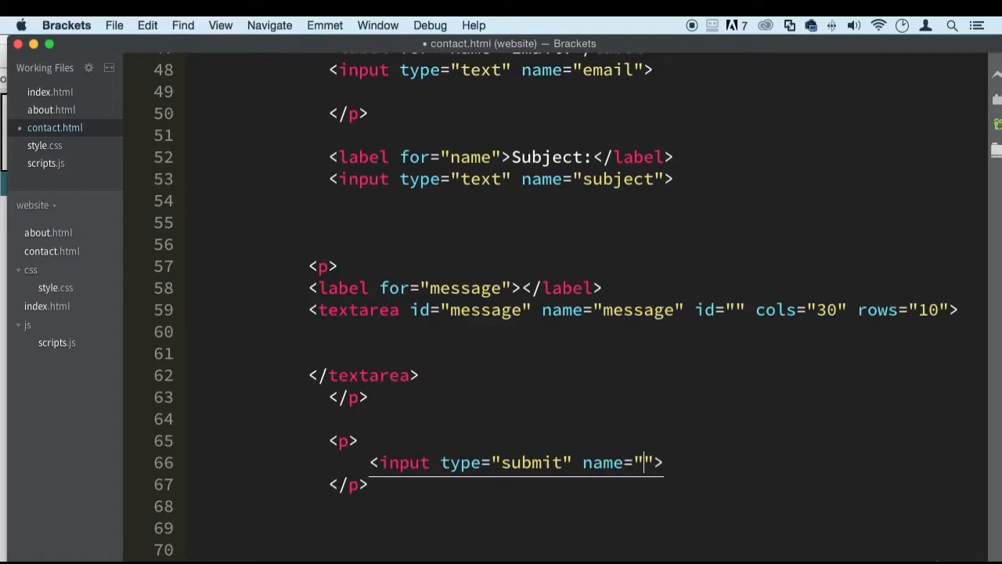
type("submit")
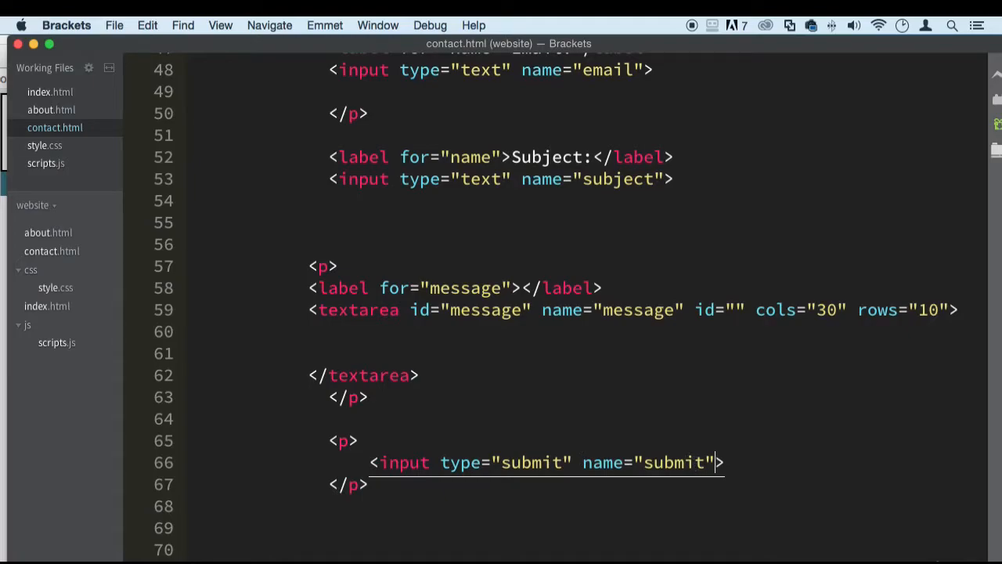
type("\" \"")
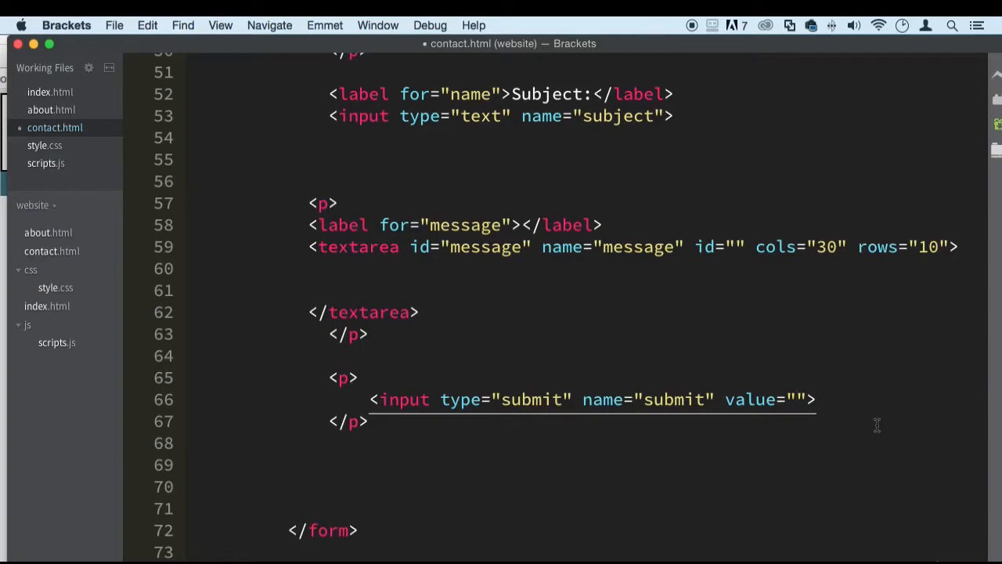
Give the submit input the value Send Message and id="submit"
type("Send Message")
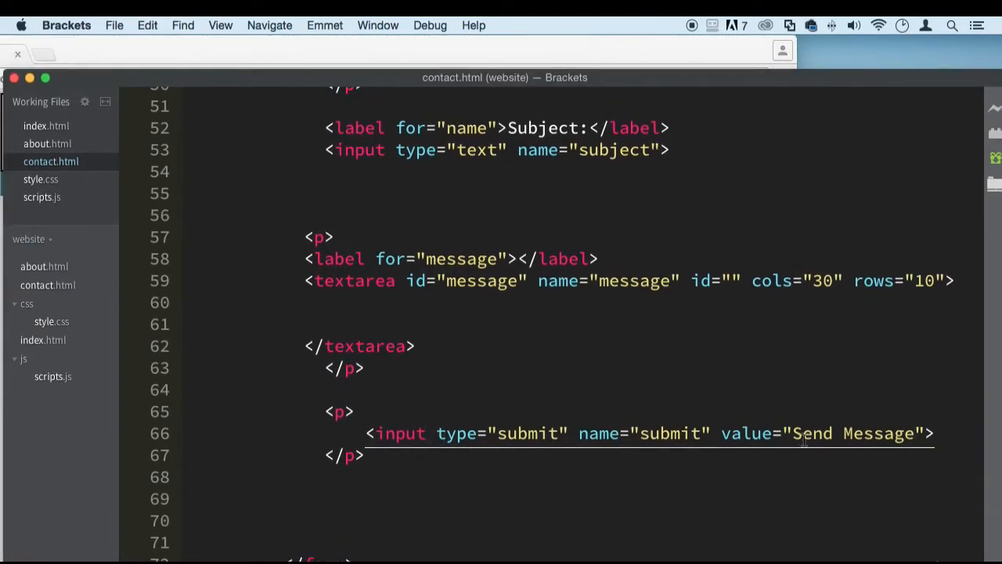
mouse_move(394, 432)
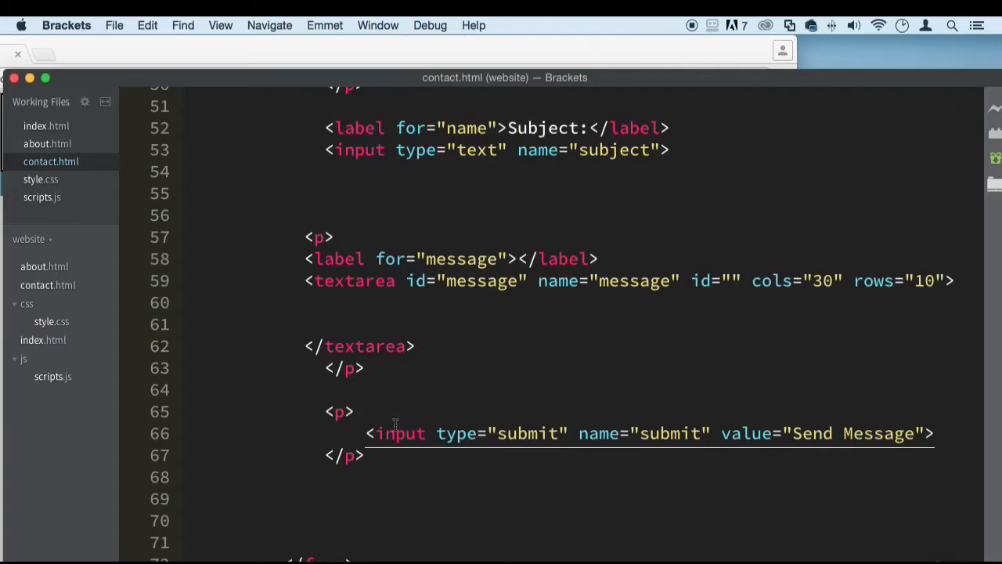
type("id=")
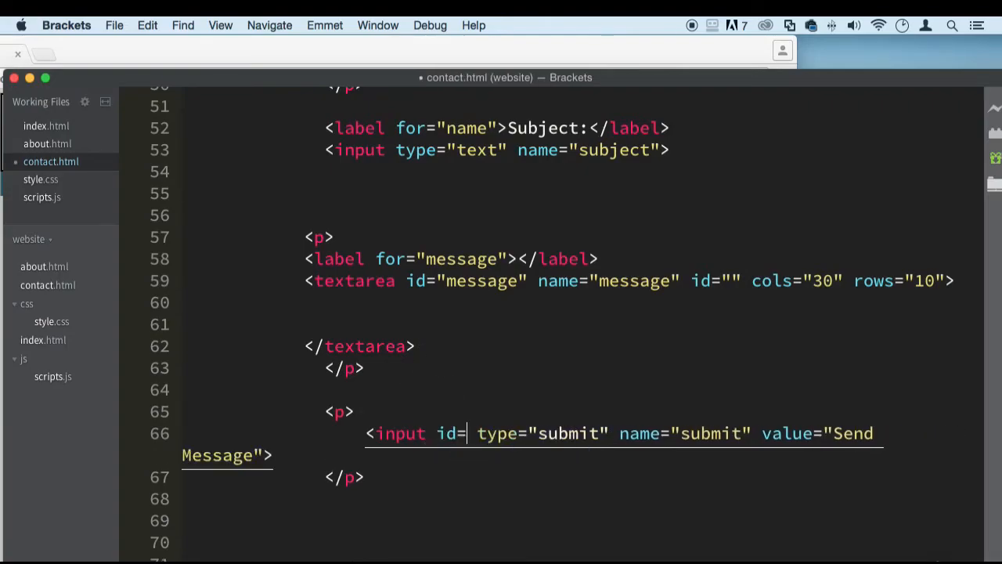
type("submit")
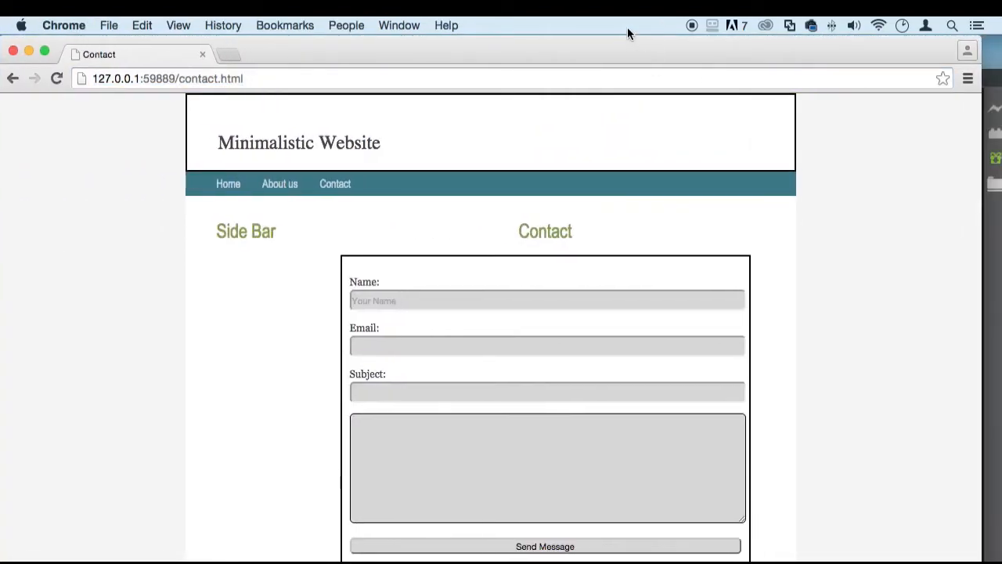
left_click(545, 545)
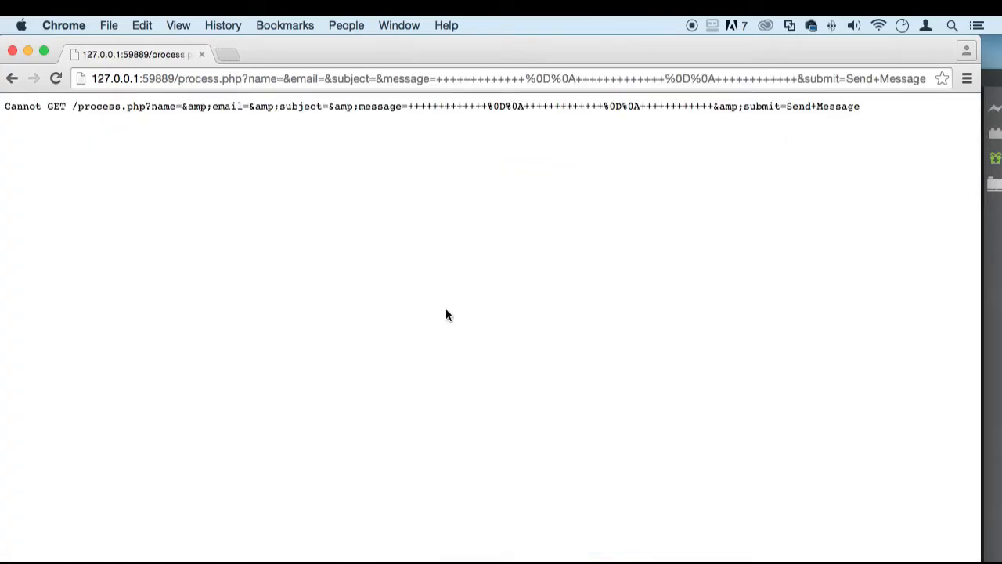
mouse_move(822, 122)
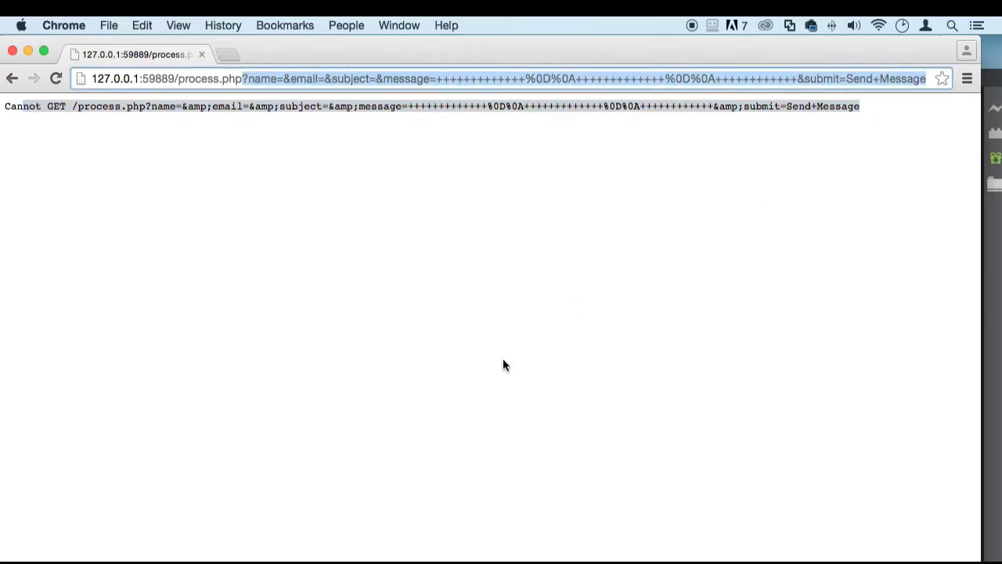
left_click(245, 79)
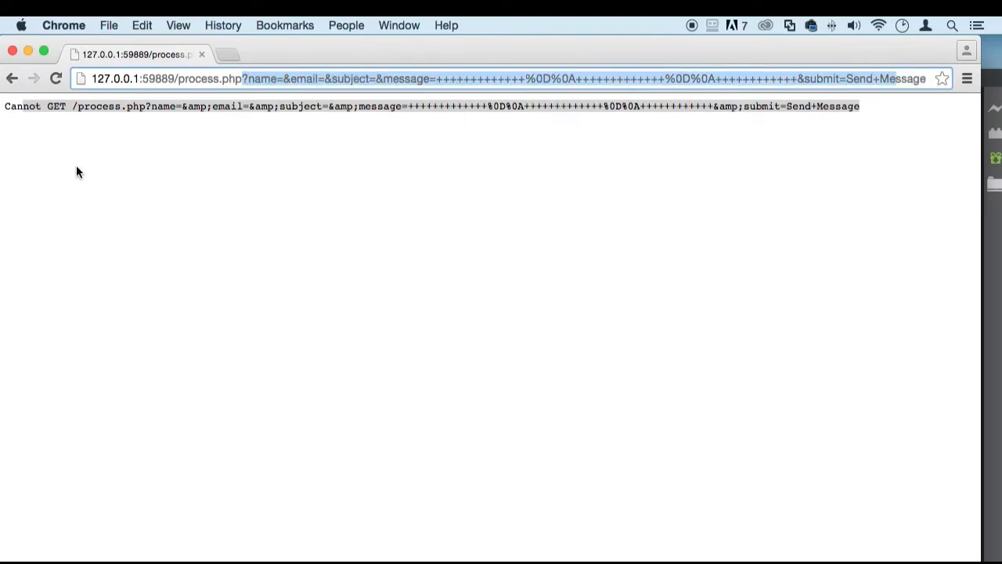
left_click(12, 78)
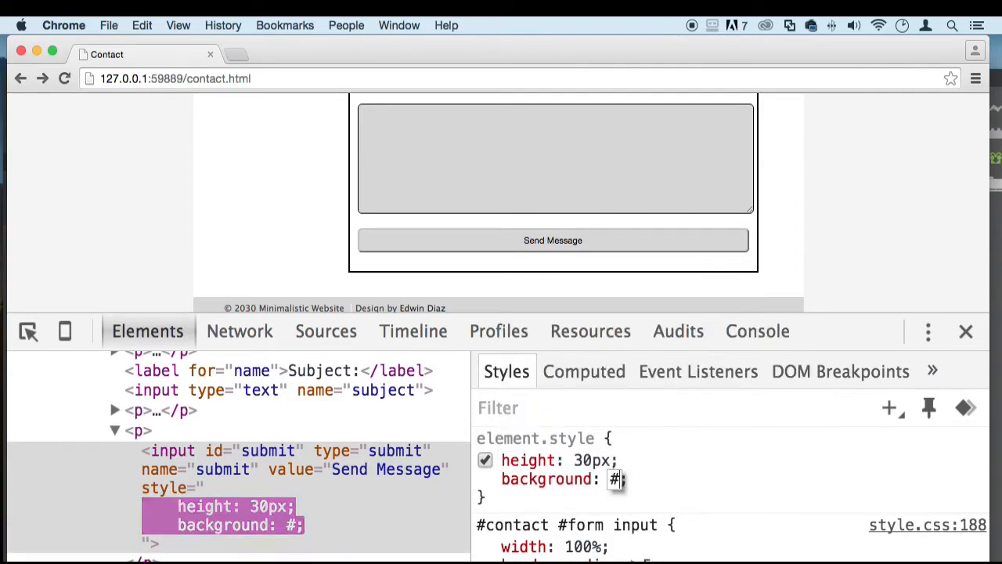
Set the Send Message button's inline background to #ccc and bring up its colour picker
type("c")
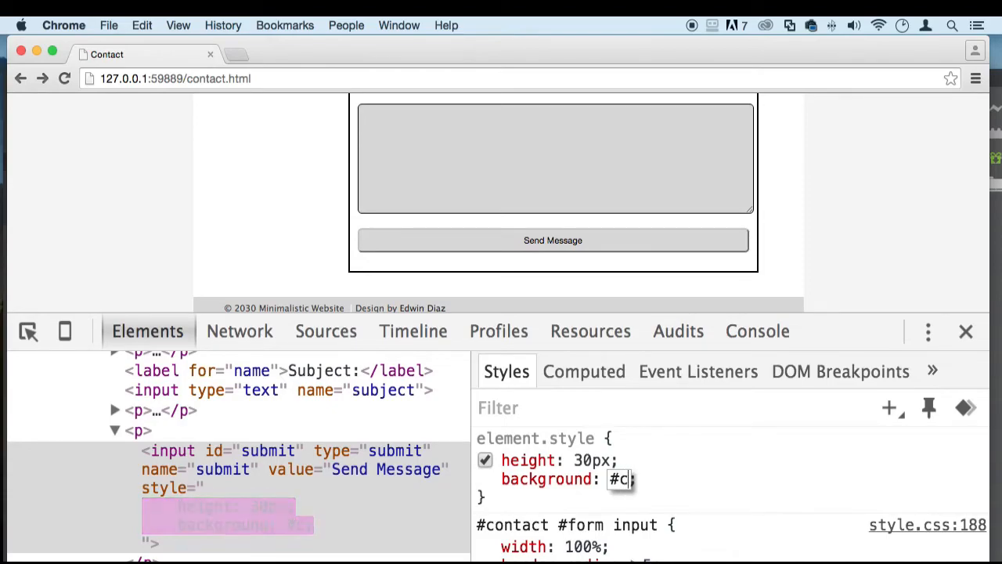
type("cc")
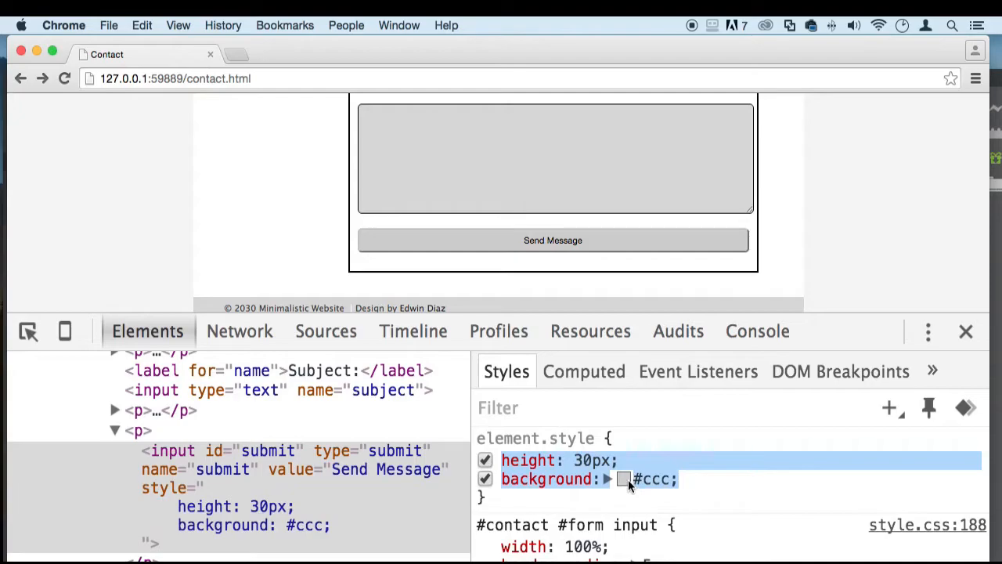
left_click(623, 480)
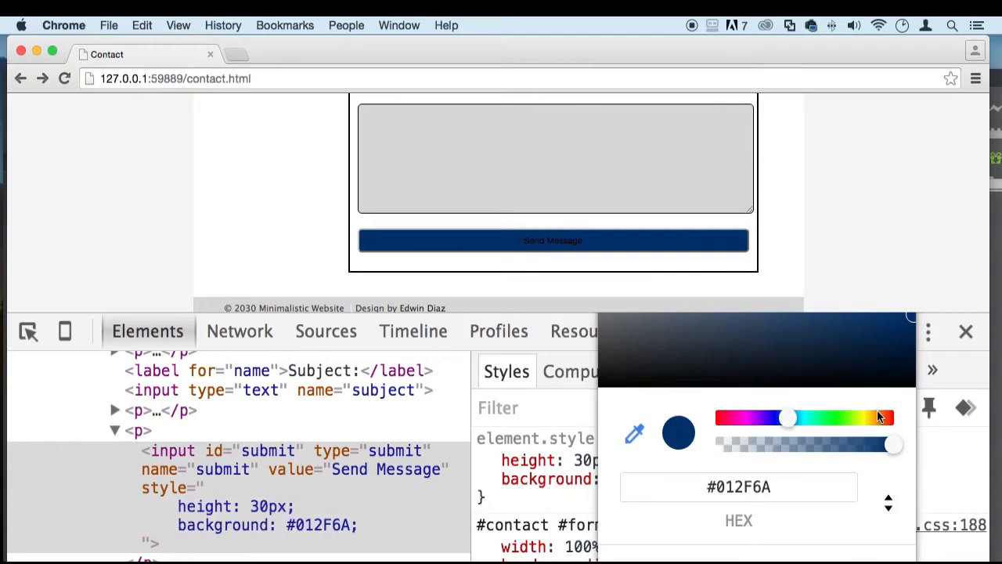
Trial the button background: partial transparency, back to full opacity, then near black
left_click_drag(893, 445, 842, 445)
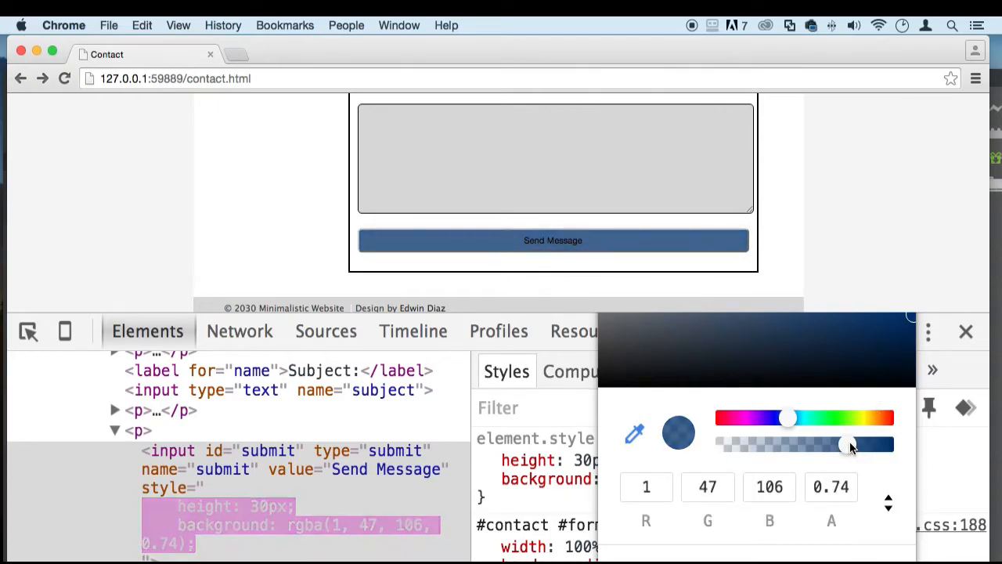
left_click_drag(844, 445, 858, 445)
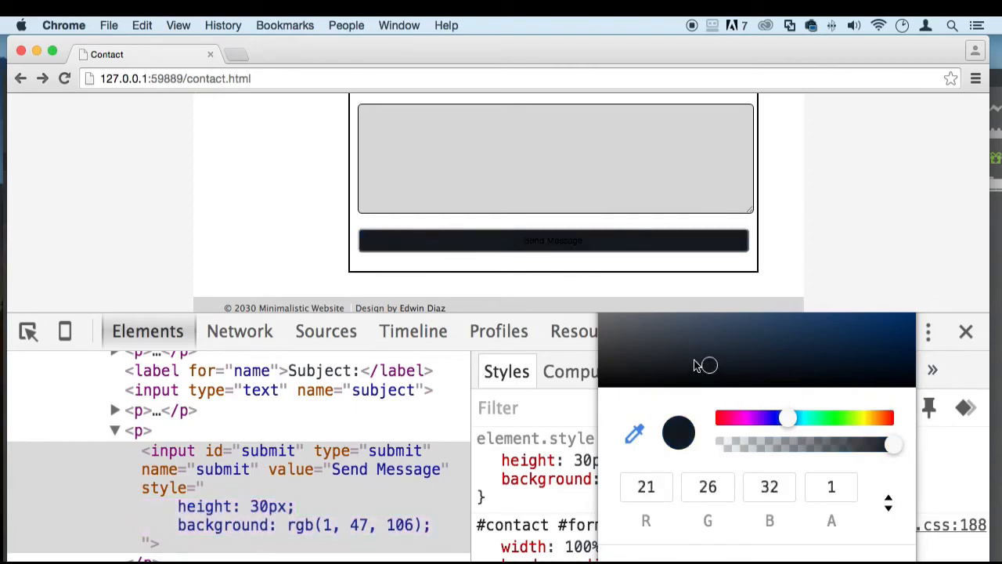
left_click_drag(705, 366, 899, 343)
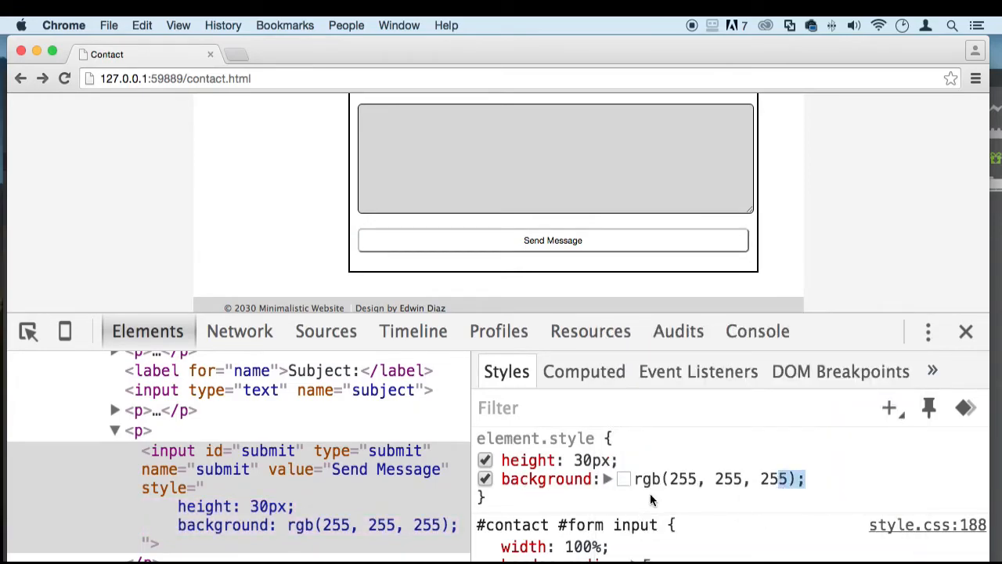
Settle the Send Message button background on teal rgb(59, 118, 135)
left_click(624, 480)
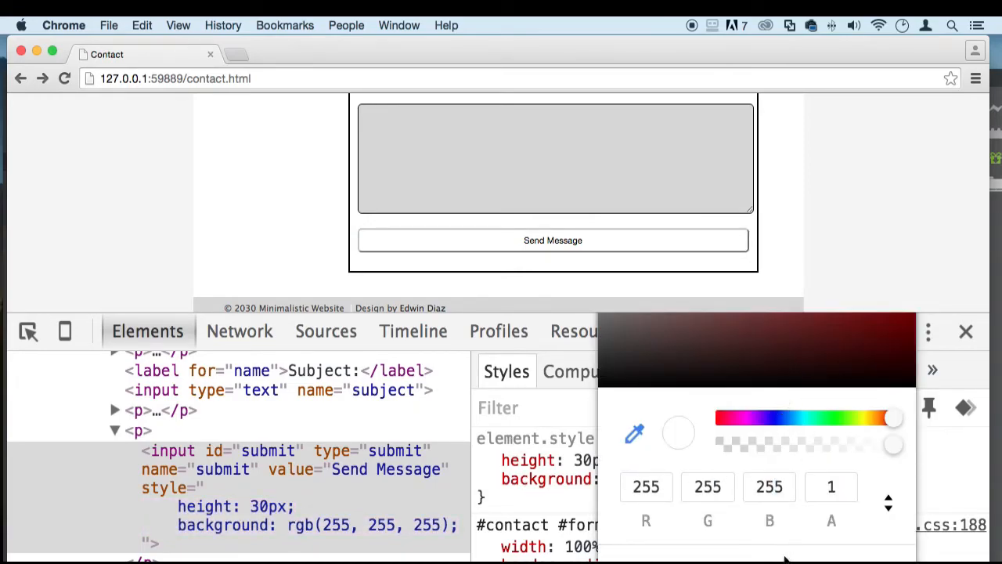
left_click(816, 345)
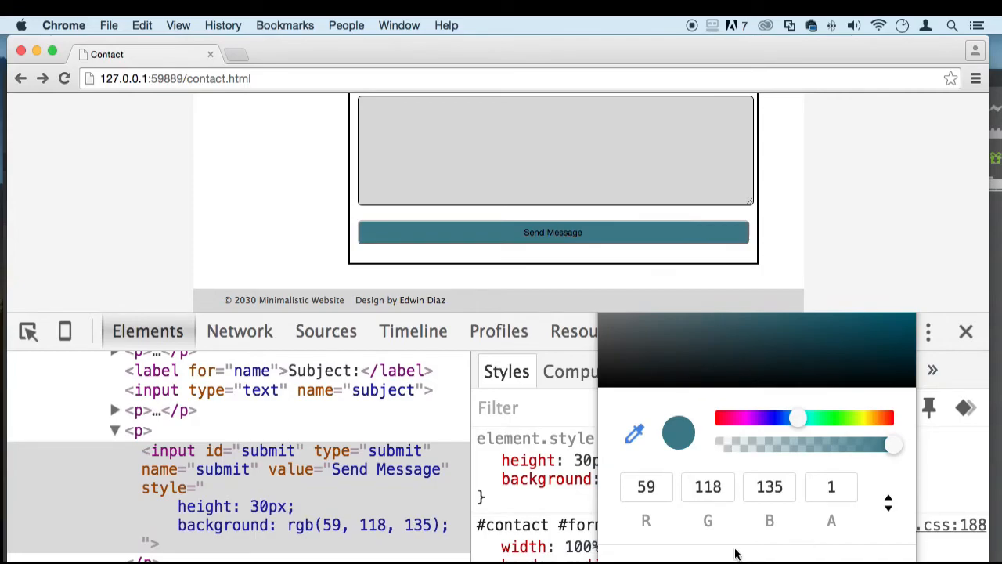
mouse_move(867, 545)
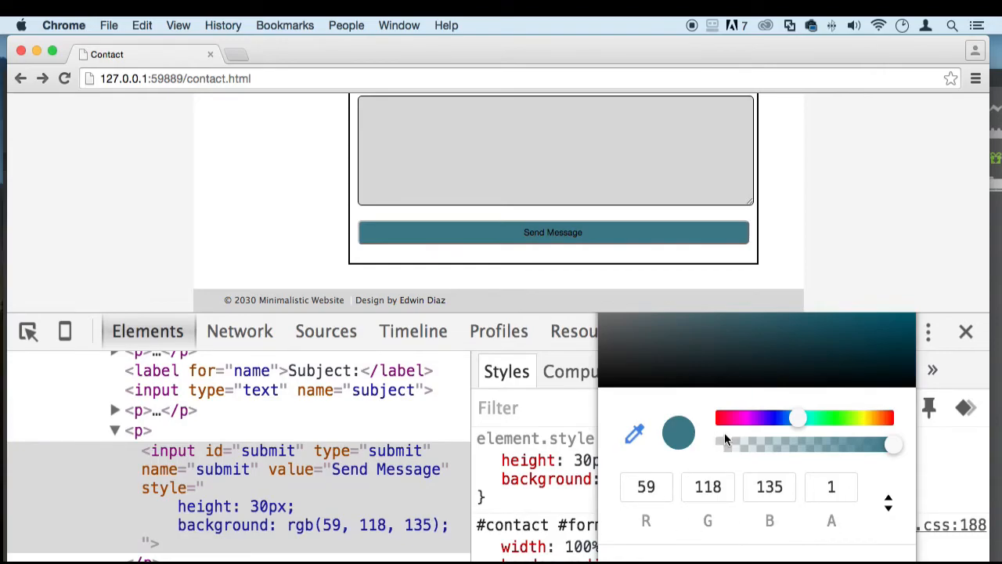
mouse_move(679, 426)
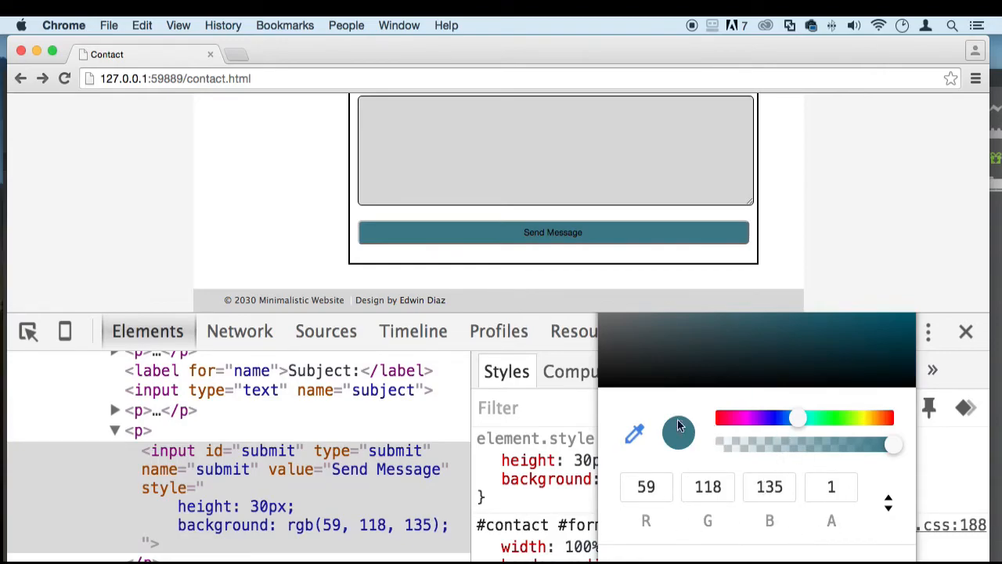
left_click(965, 331)
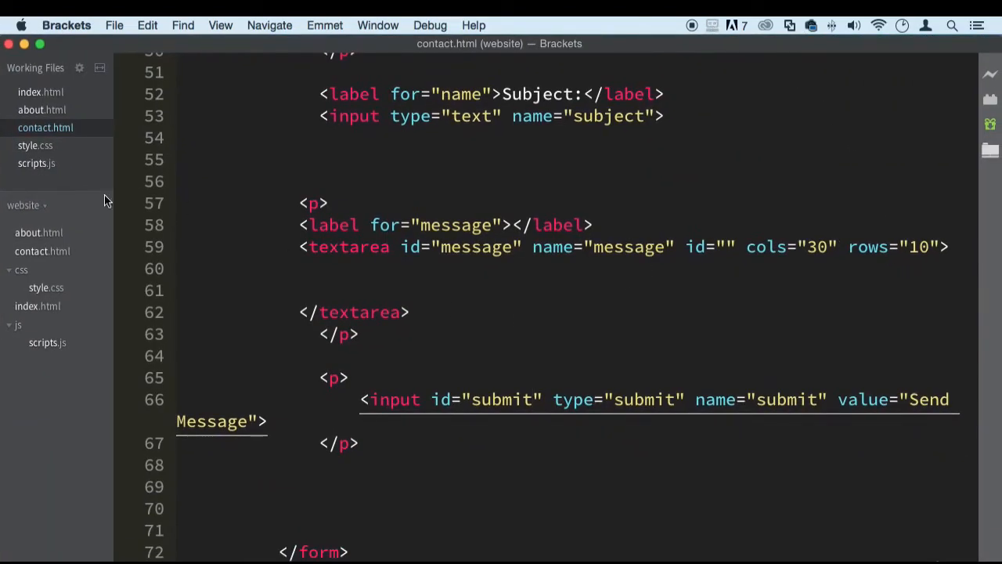
Write a #contact #form #submit rule in style.css with background rgb(59, 118, 135) and height 30px
left_click(35, 144)
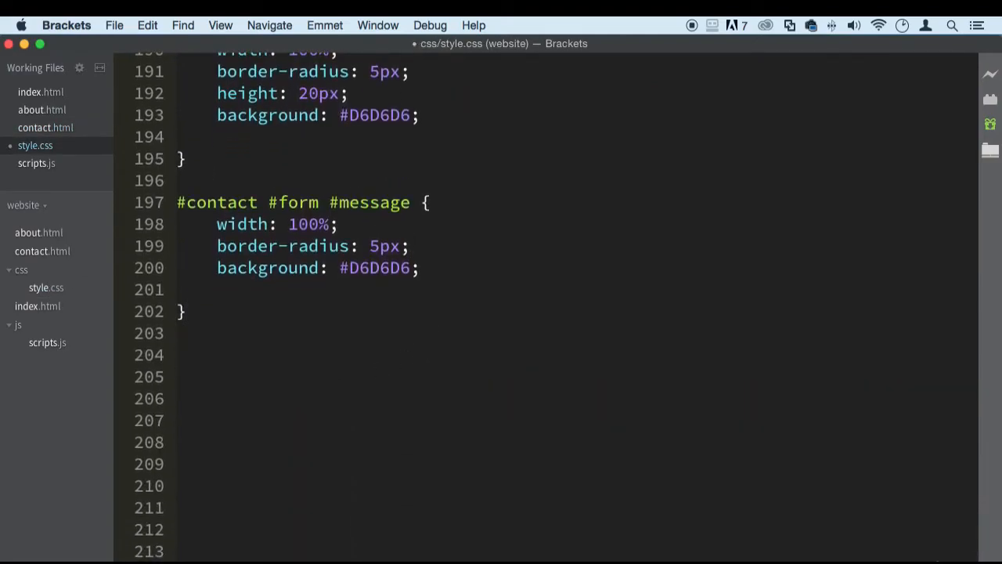
type("#contact")
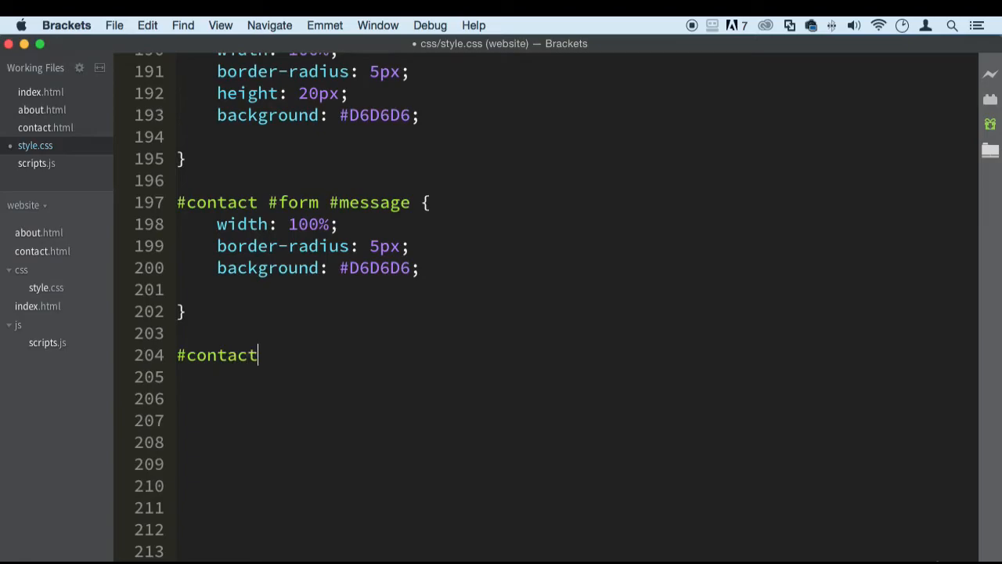
type("#form #subm")
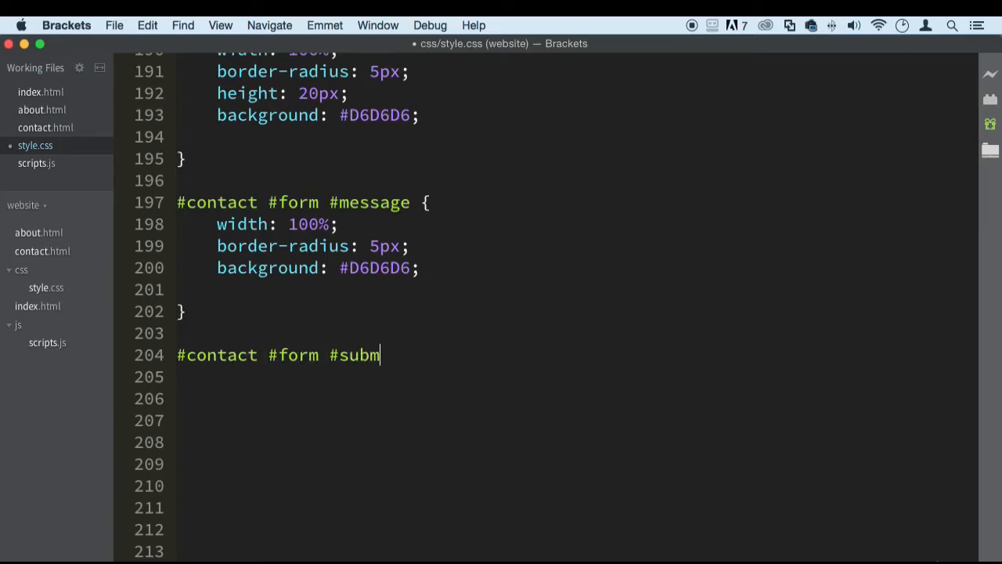
type("it {")
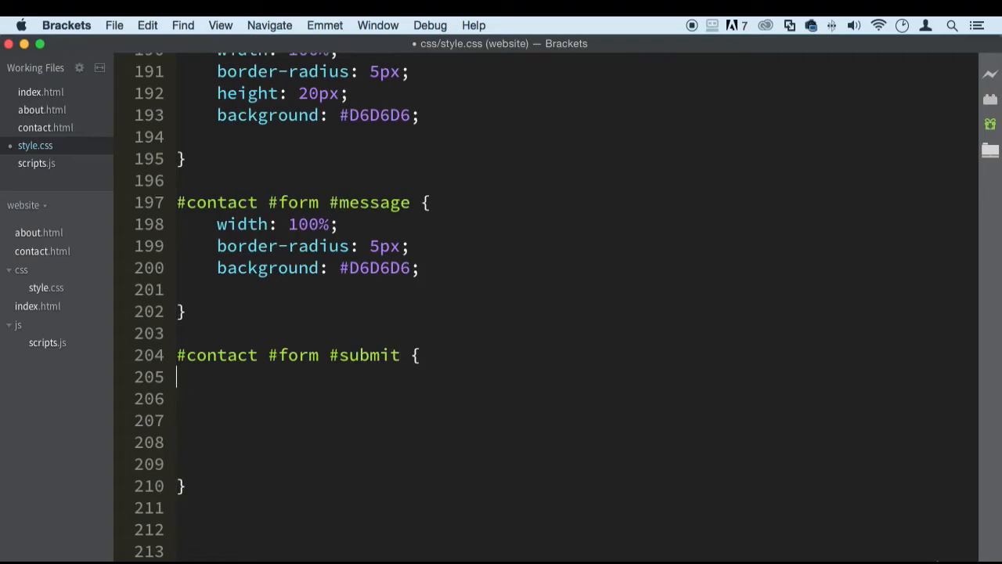
type("background: rgb(59, 118, 135);")
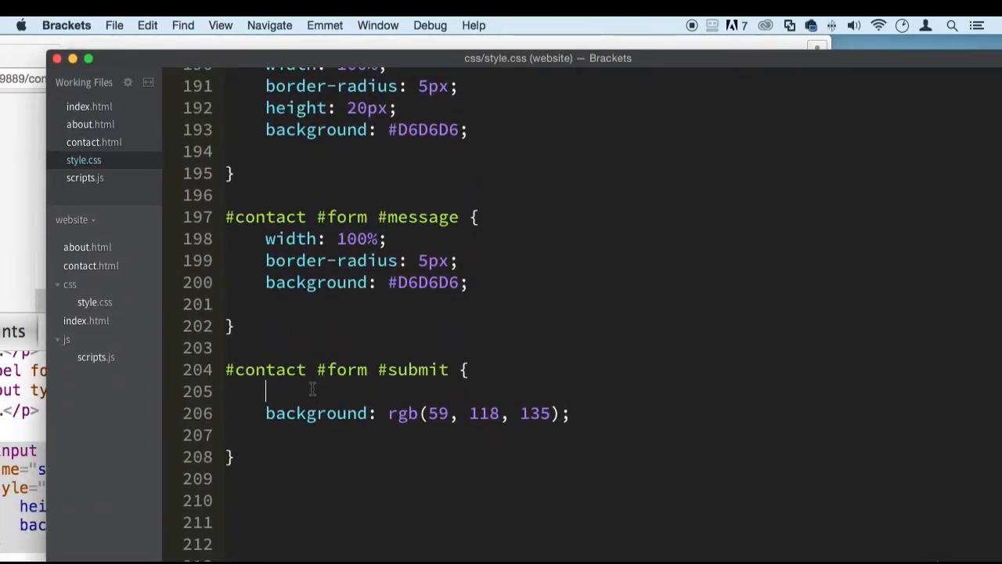
type("height:")
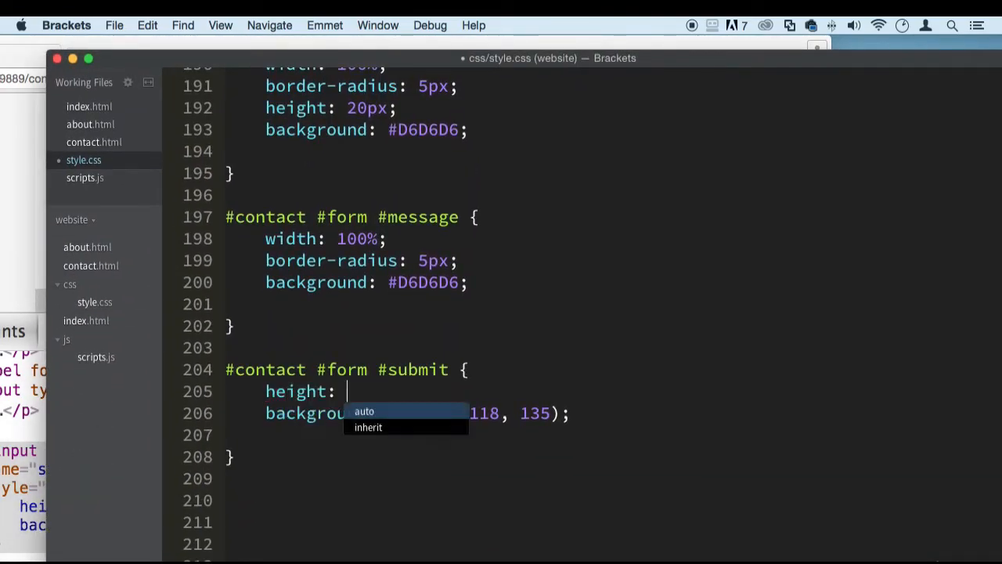
type("30px")
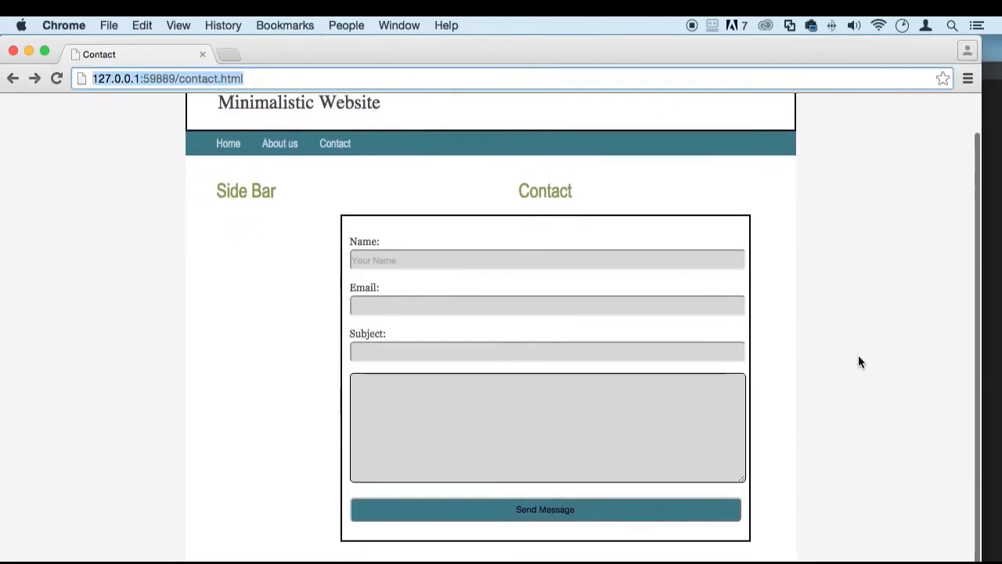
Fill the form fields on the reloaded contact page with test text such as 'fsd'
scroll("up", 3)
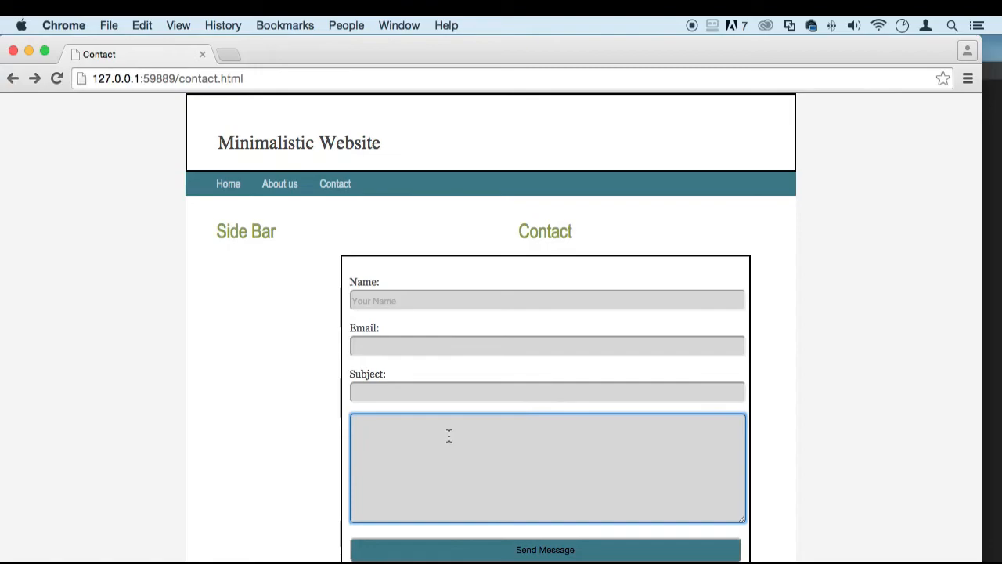
type("fsd")
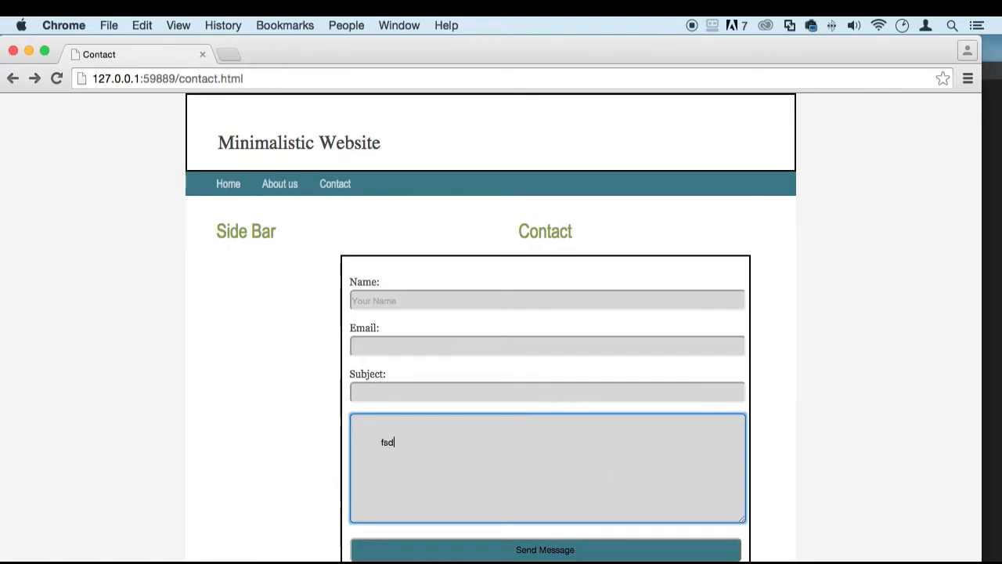
left_click(547, 346)
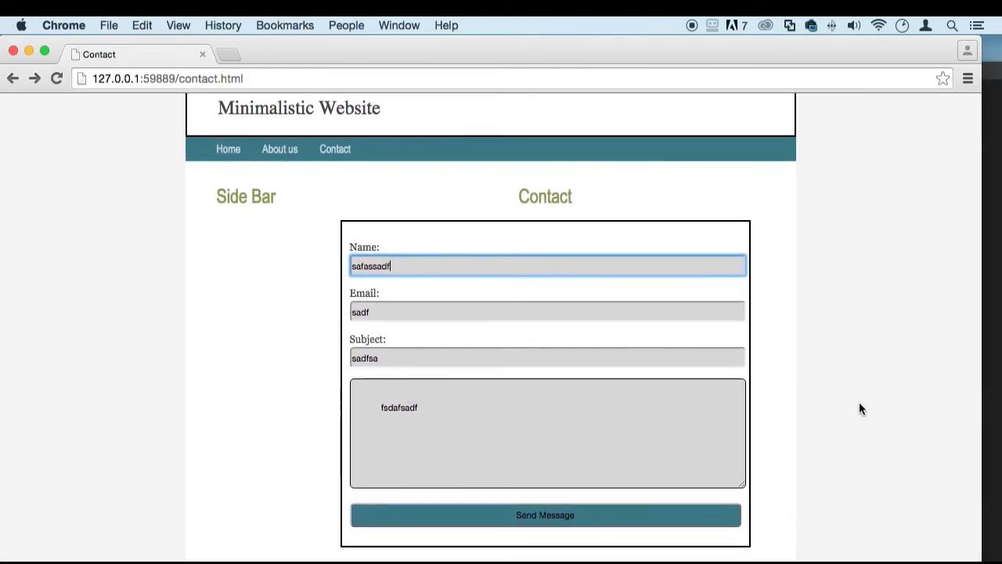
mouse_move(779, 67)
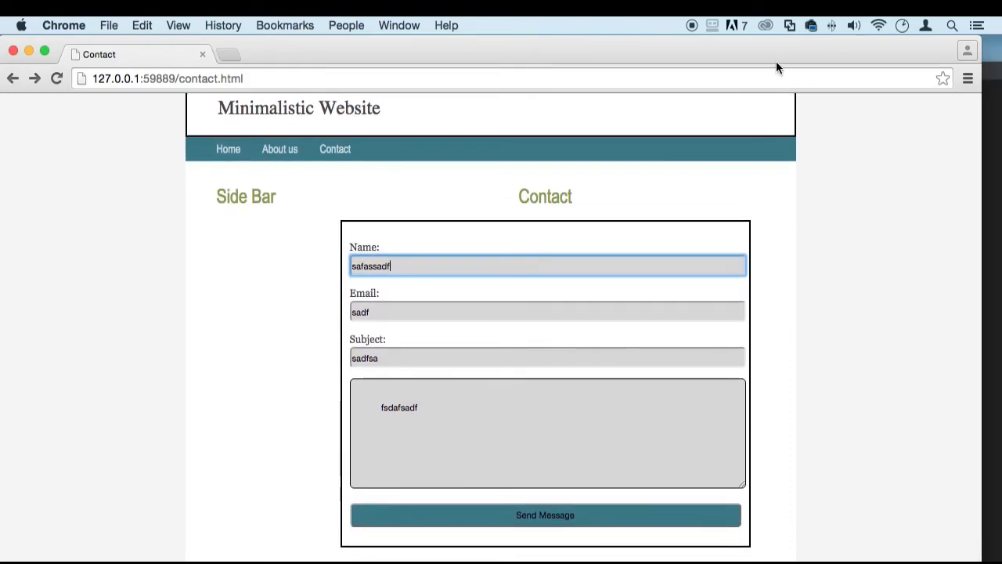